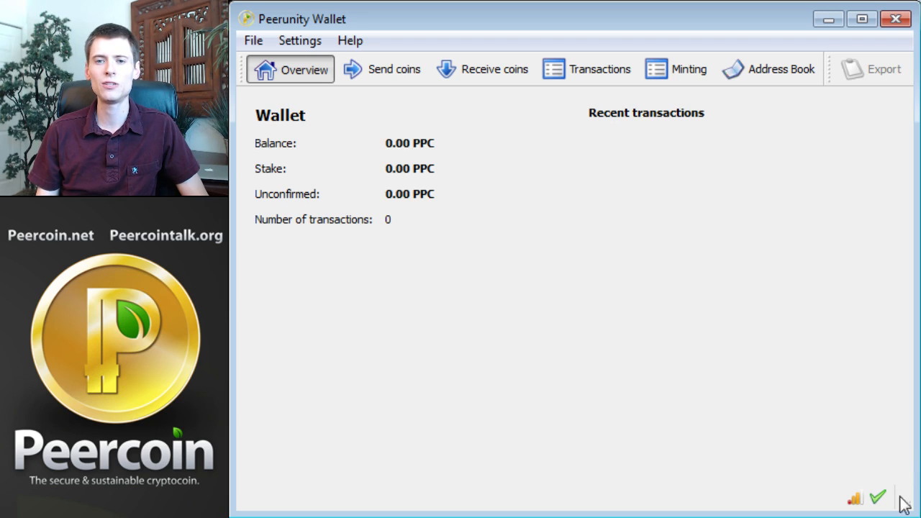
mouse_move(900, 458)
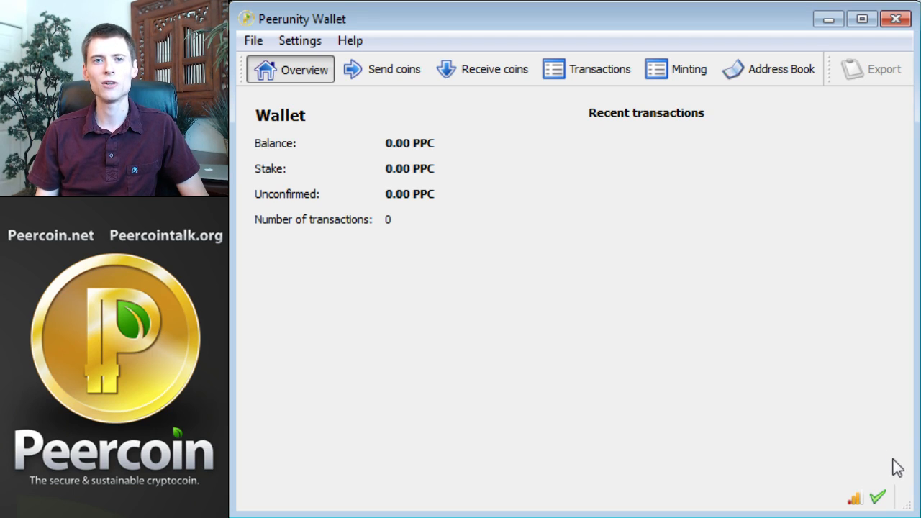
mouse_move(885, 454)
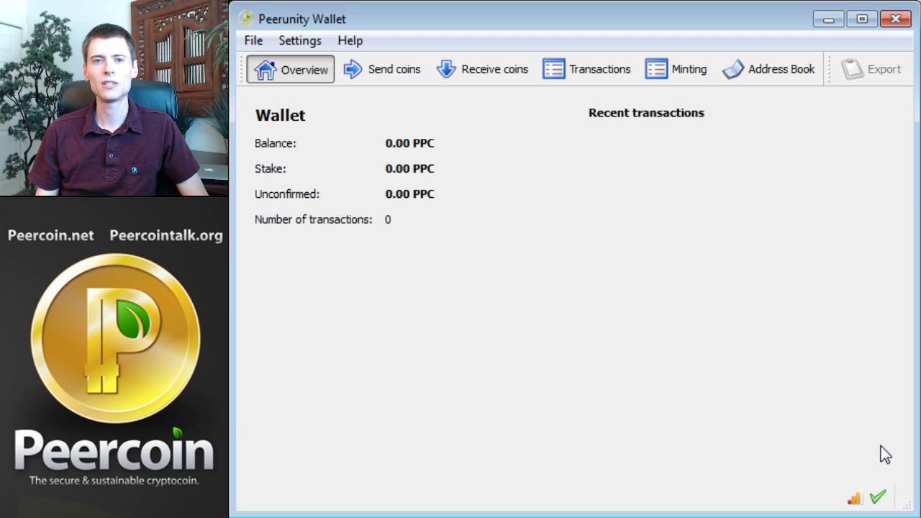
mouse_move(631, 231)
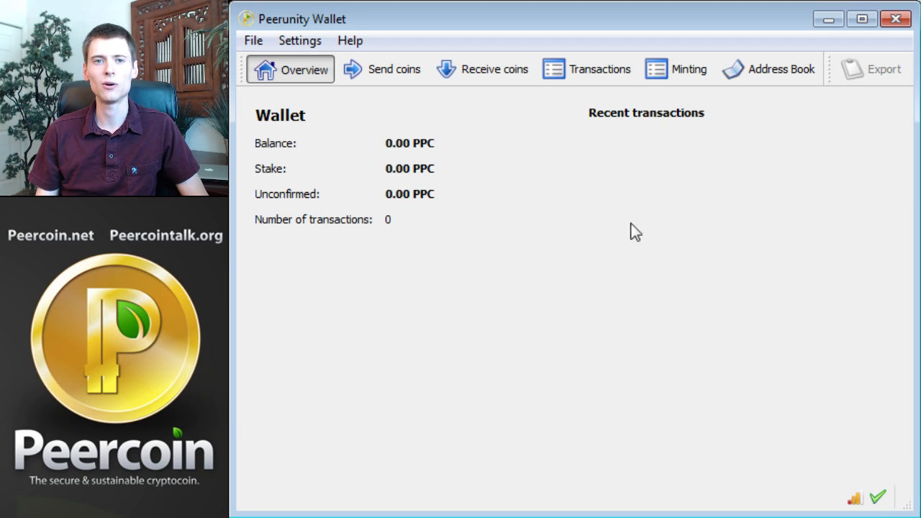
mouse_move(429, 167)
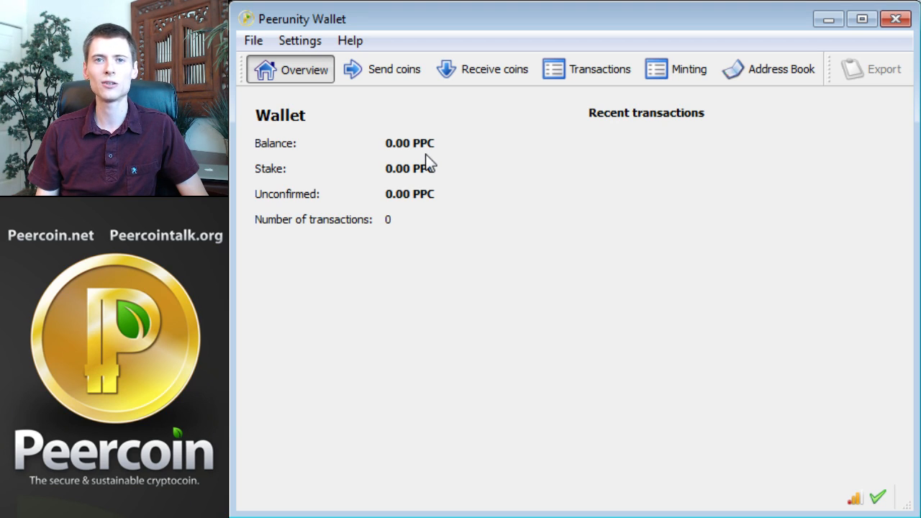
mouse_move(472, 164)
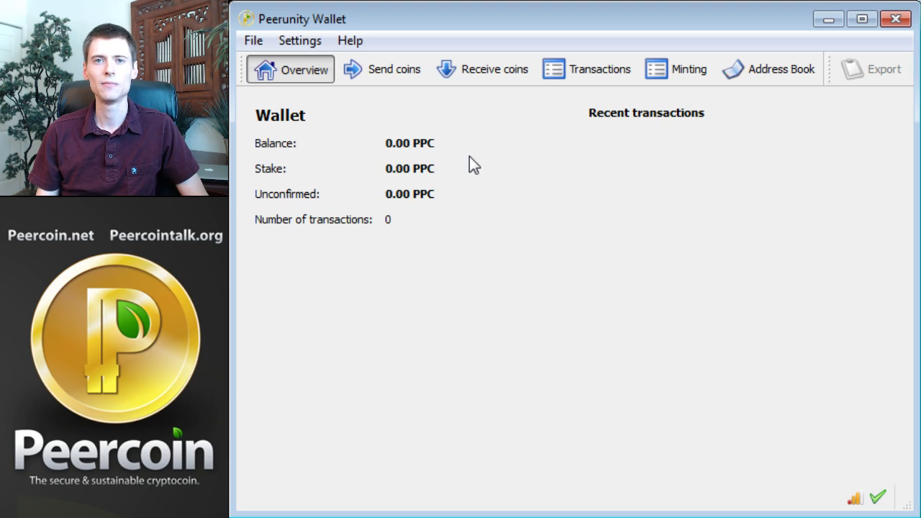
mouse_move(475, 132)
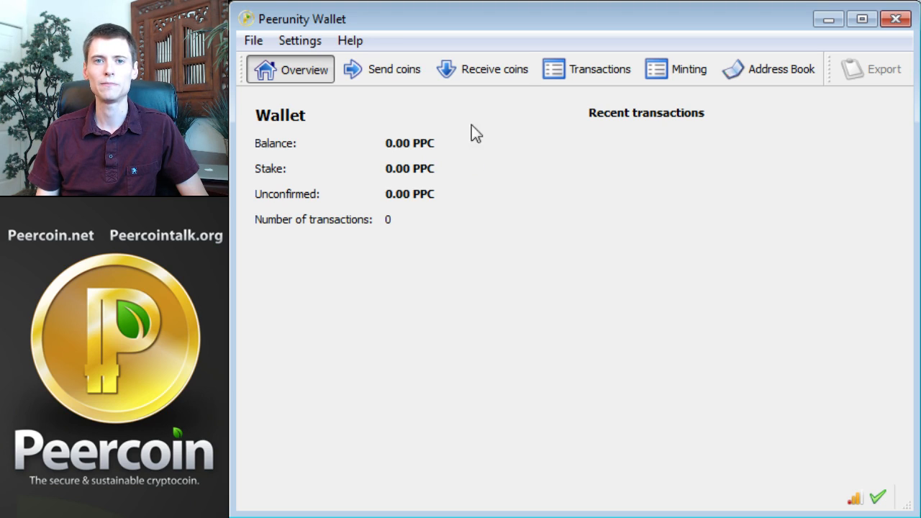
Step: Give the unlabelled receiving address the label 'First Deposit' from the Receive coins list
click(495, 69)
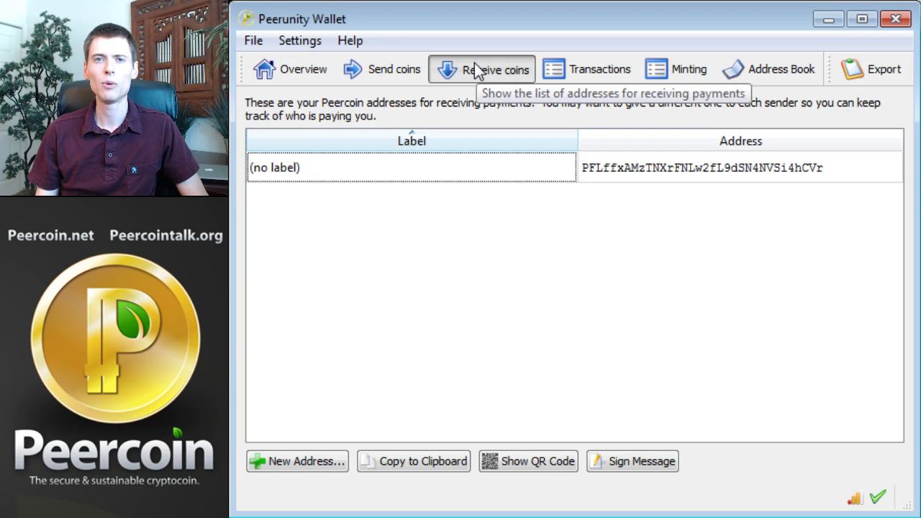
mouse_move(625, 201)
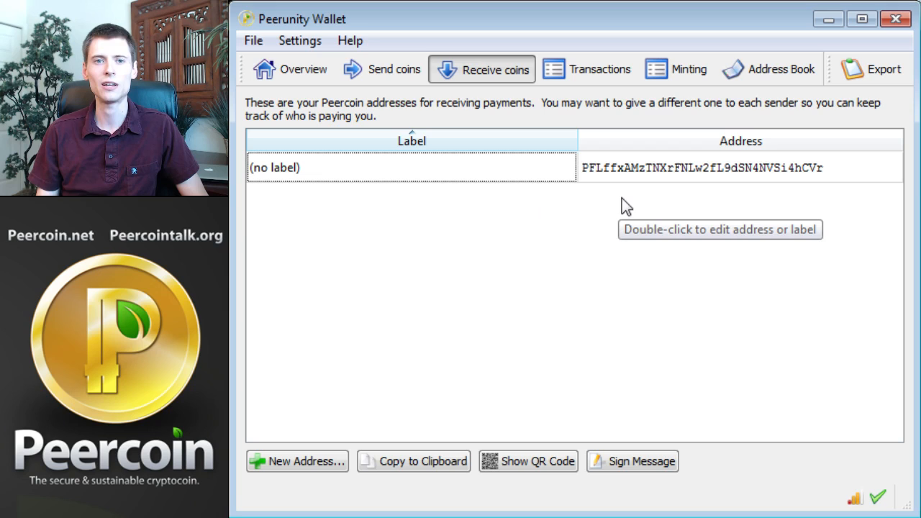
mouse_move(322, 213)
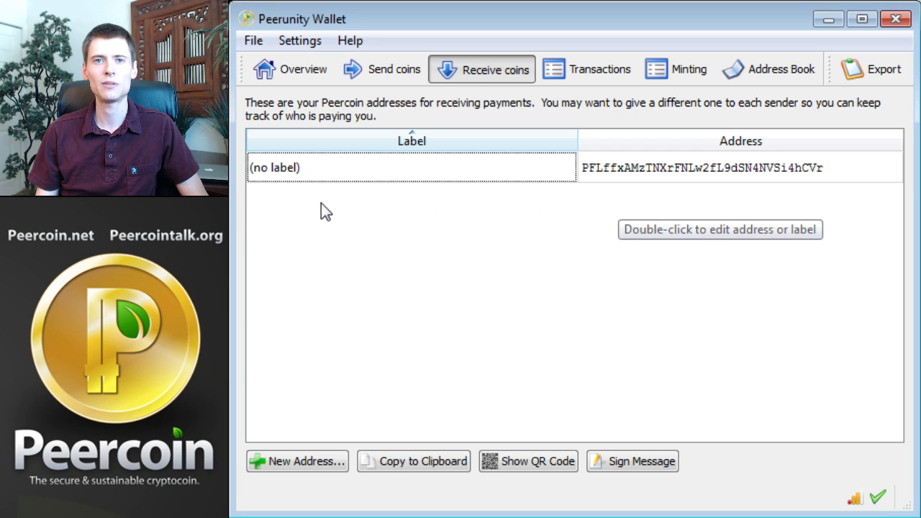
mouse_move(334, 176)
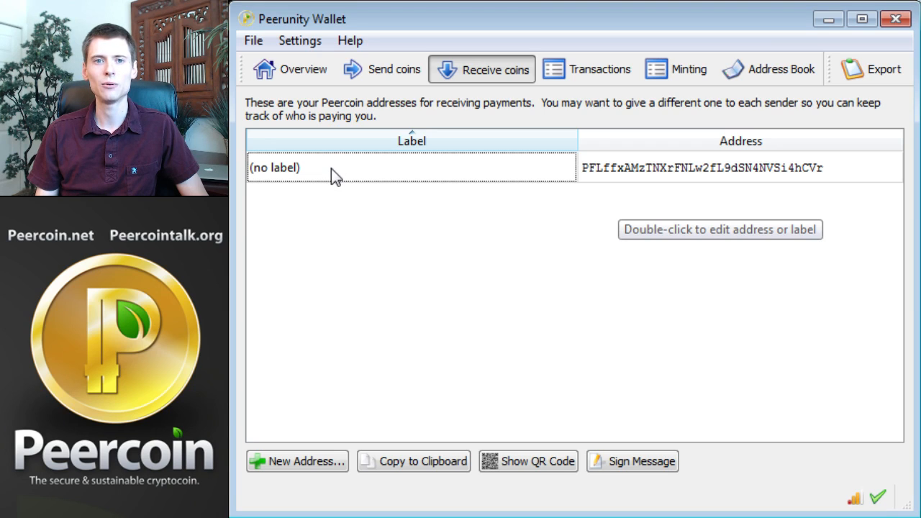
right_click(334, 173)
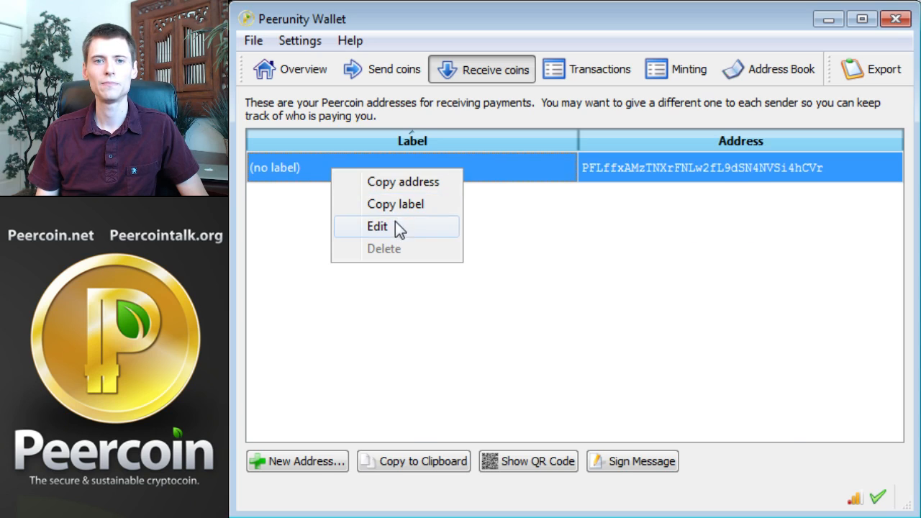
click(378, 226)
text(First Deposit)
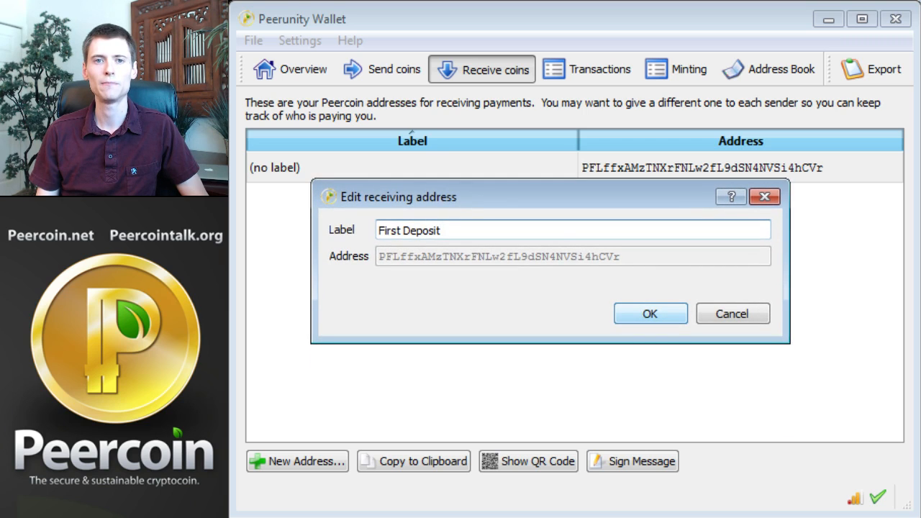
click(651, 314)
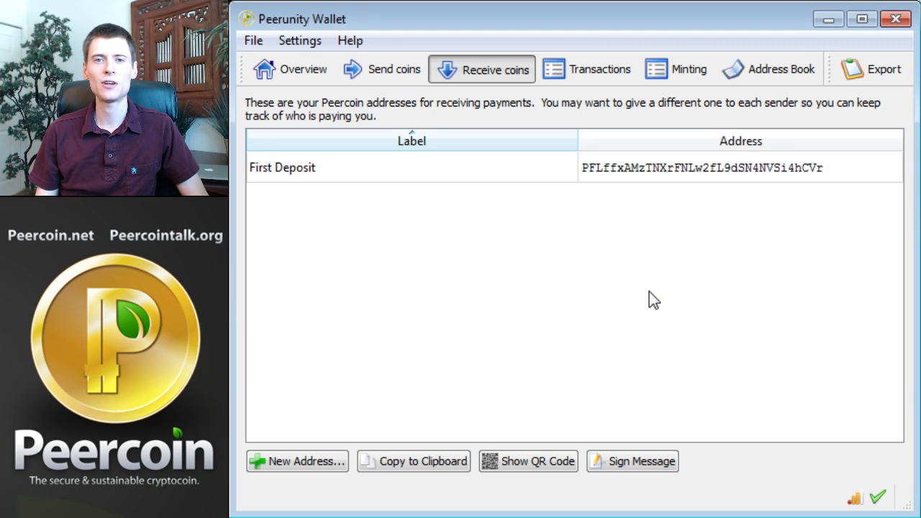
mouse_move(654, 301)
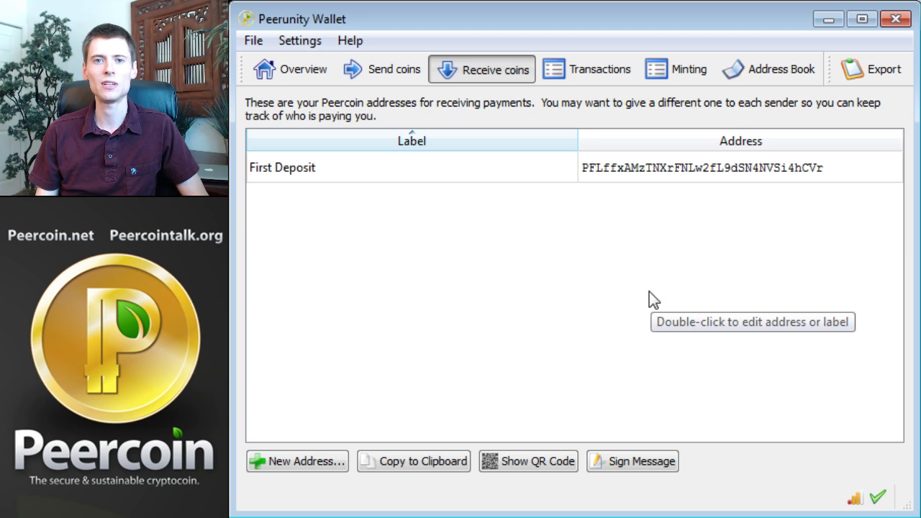
Step: Copy the First Deposit receiving address to the clipboard
right_click(648, 167)
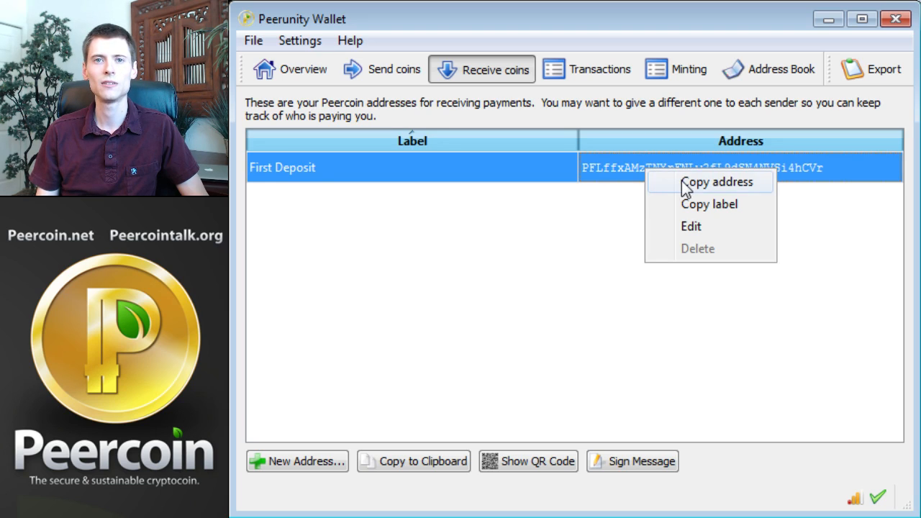
click(702, 181)
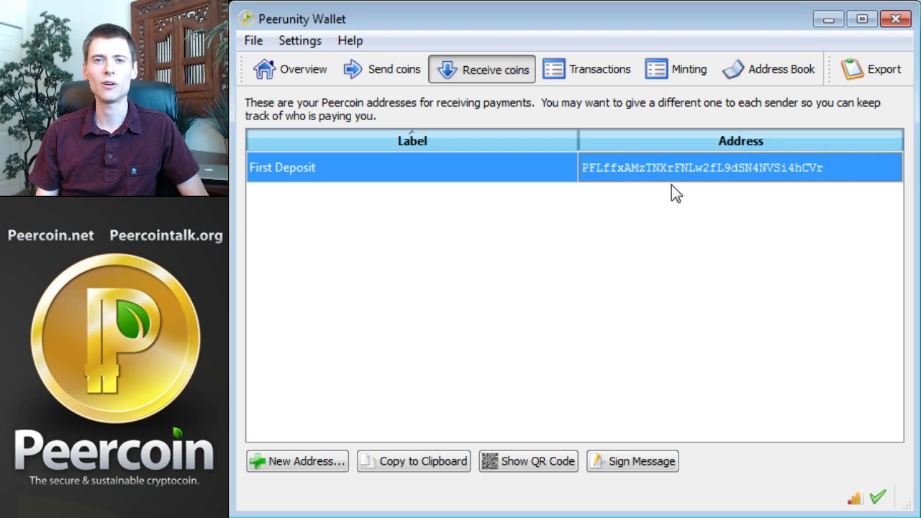
mouse_move(676, 212)
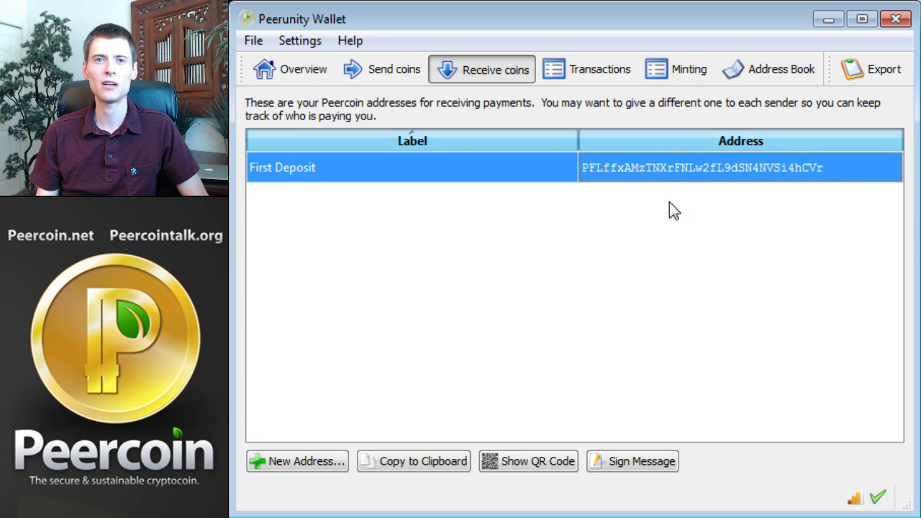
mouse_move(649, 233)
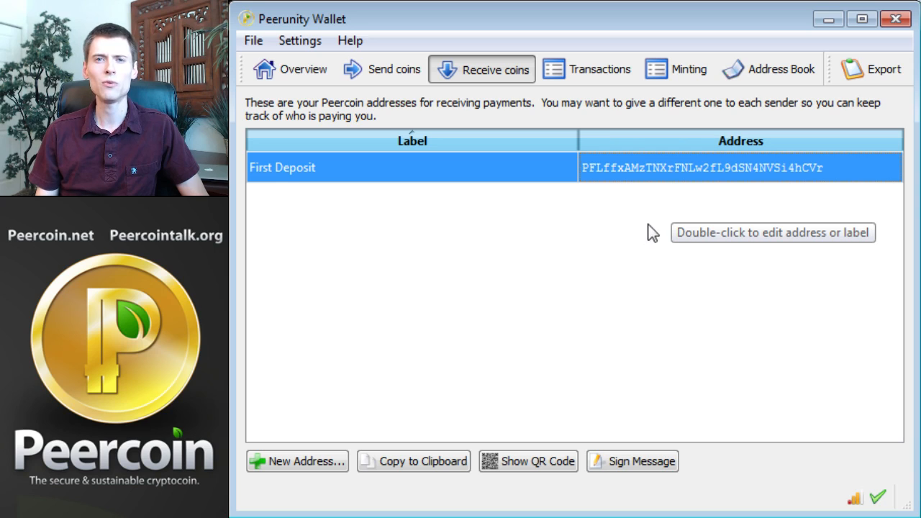
mouse_move(656, 201)
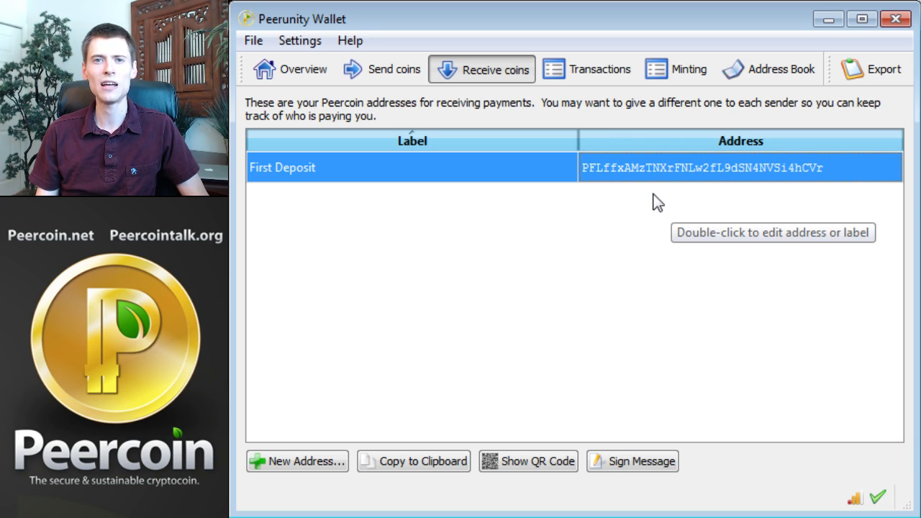
mouse_move(660, 197)
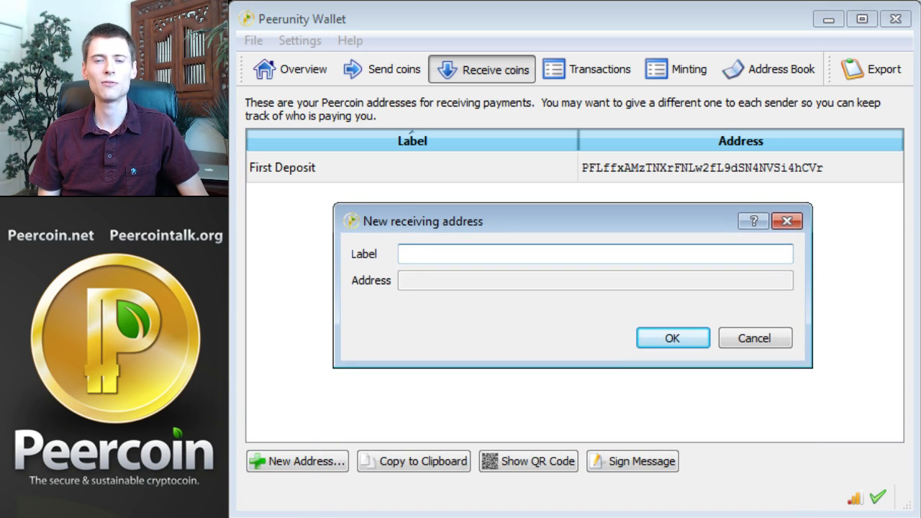
Step: Name the new receiving address 'Payment from John'
text(Payment from)
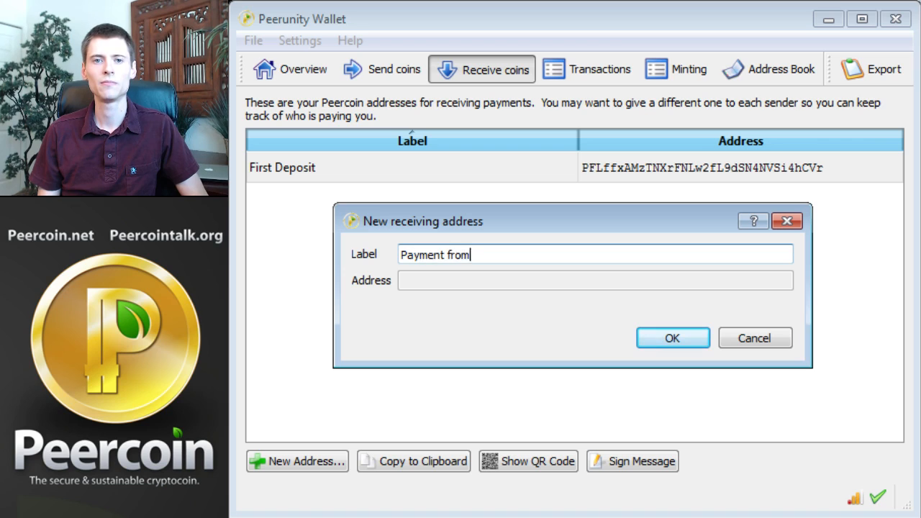
text(John)
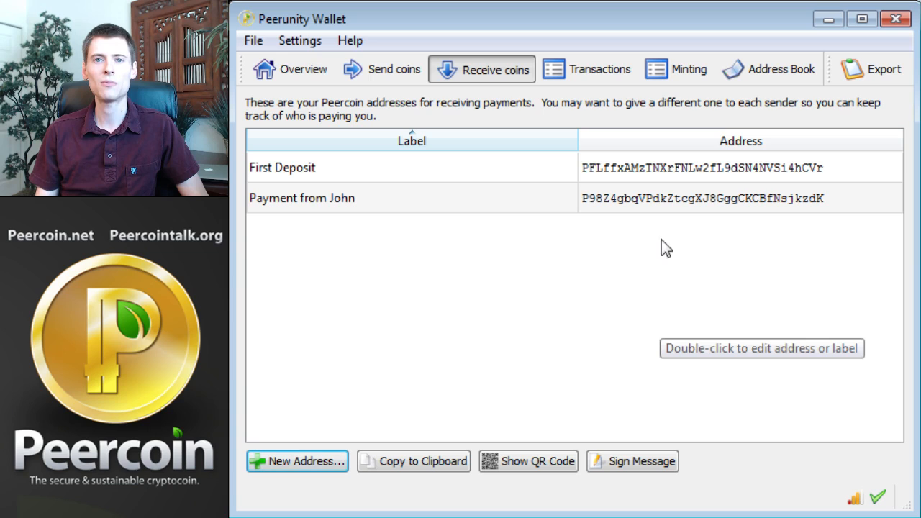
mouse_move(669, 207)
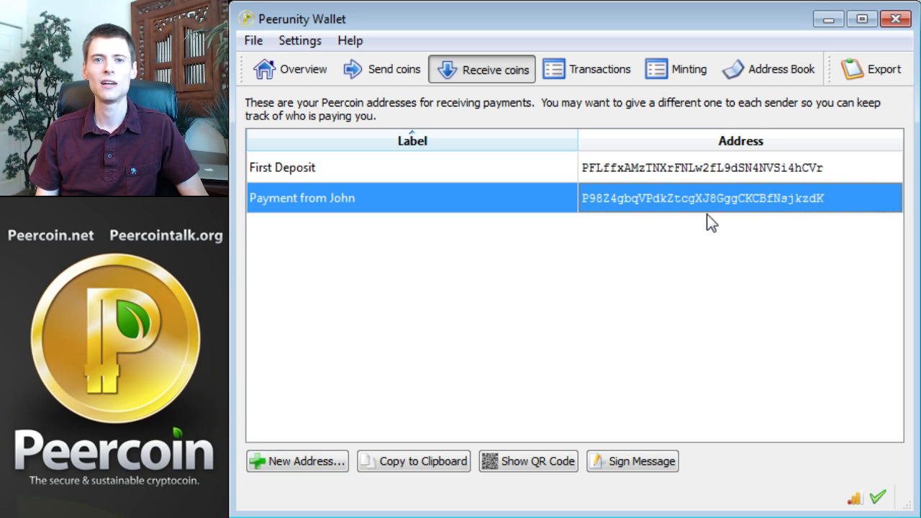
mouse_move(631, 287)
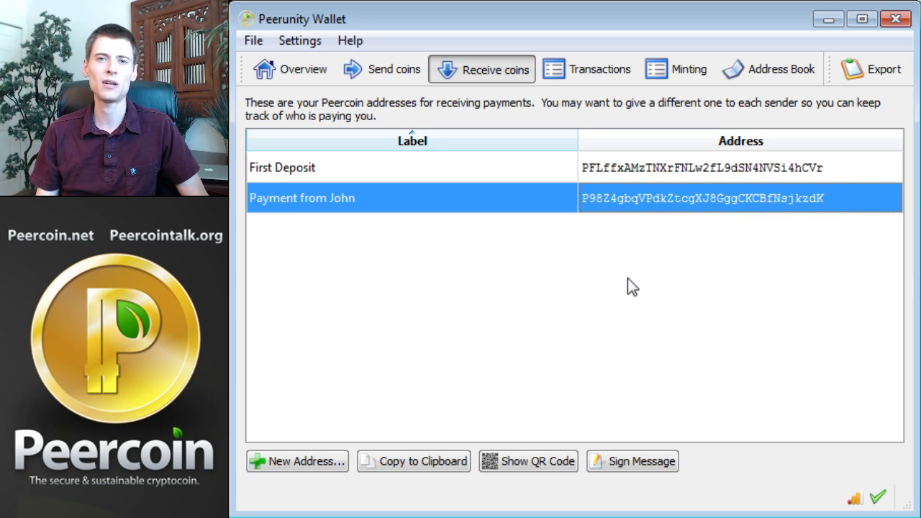
mouse_move(600, 274)
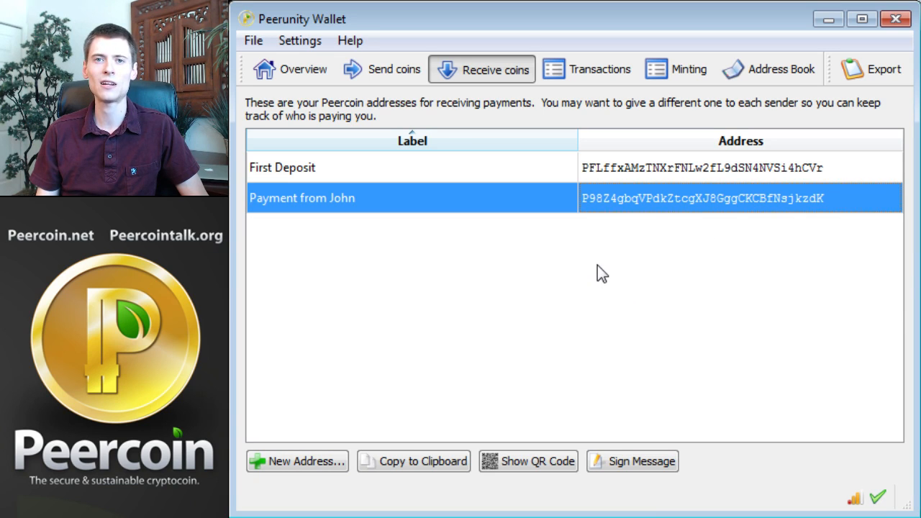
mouse_move(605, 259)
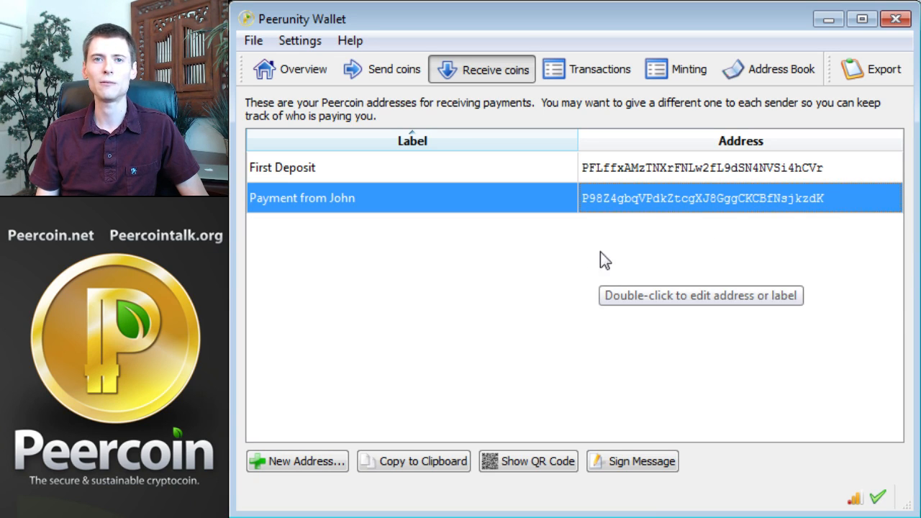
mouse_move(285, 75)
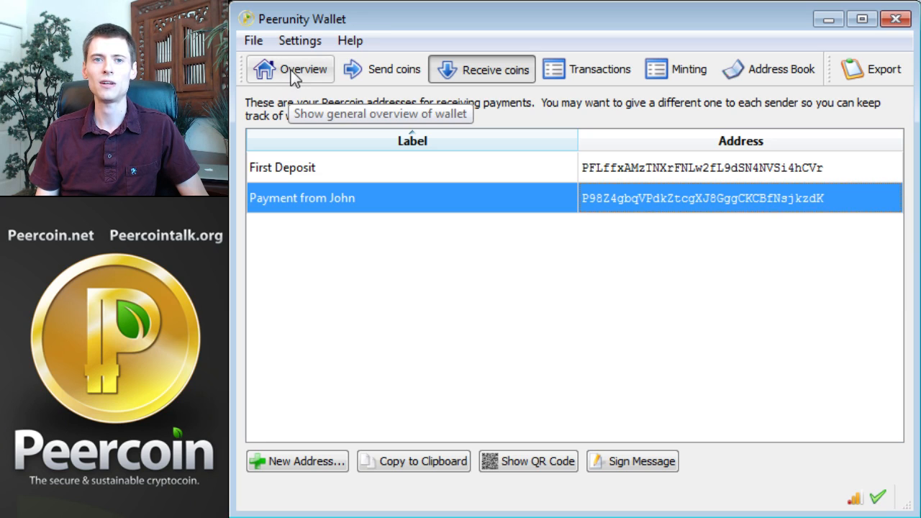
Step: Return to the Overview showing 0.00 PPC balance and no transactions
click(305, 69)
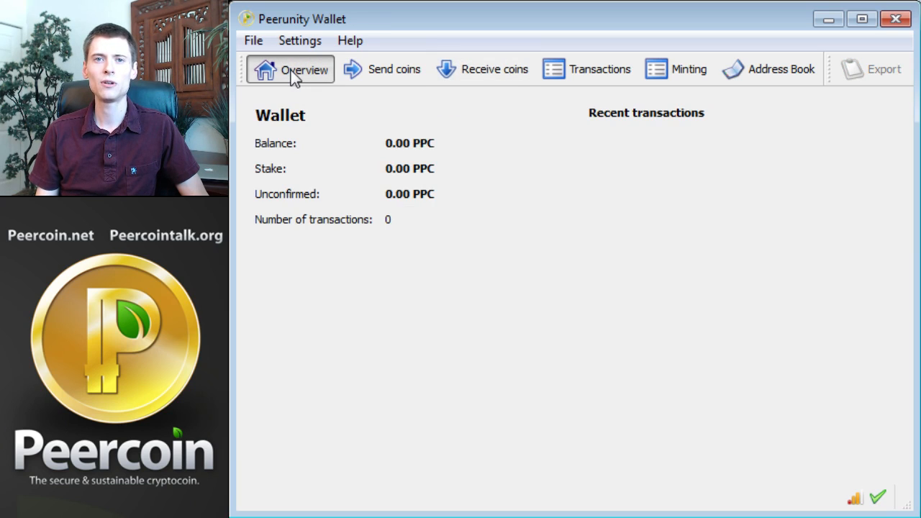
mouse_move(423, 214)
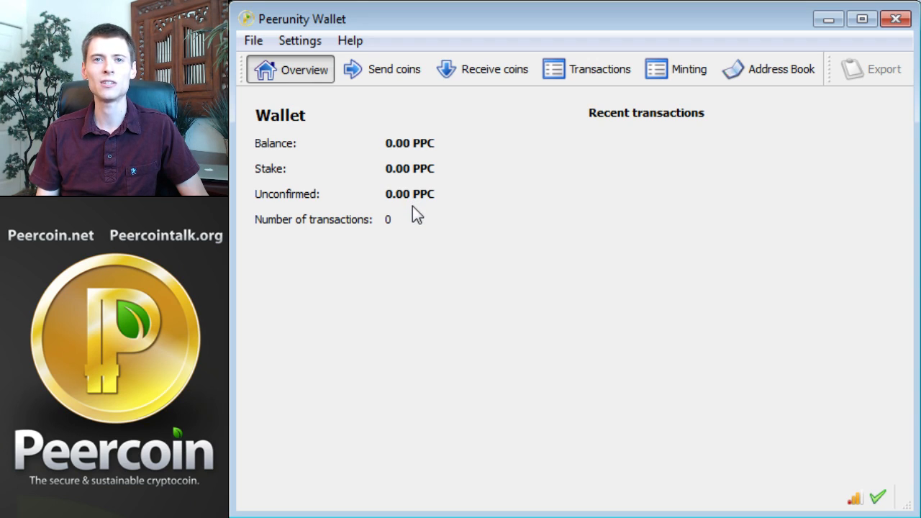
mouse_move(403, 217)
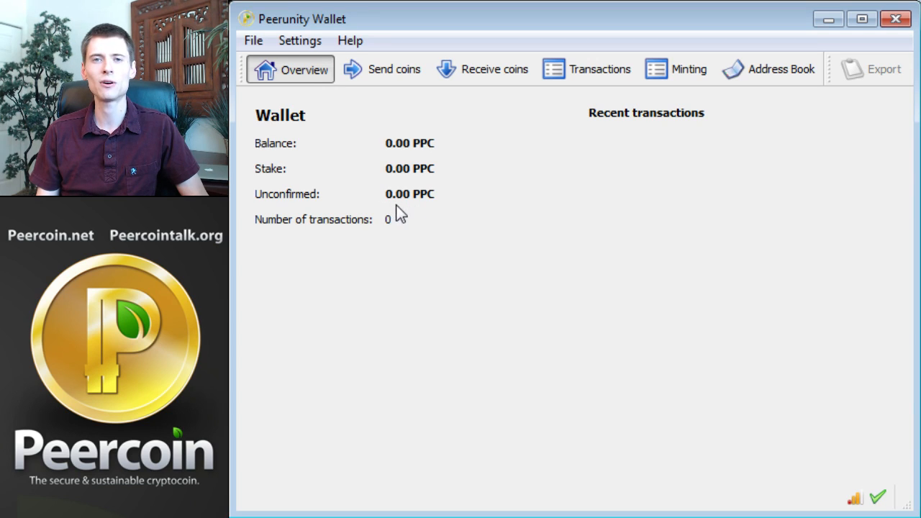
mouse_move(392, 214)
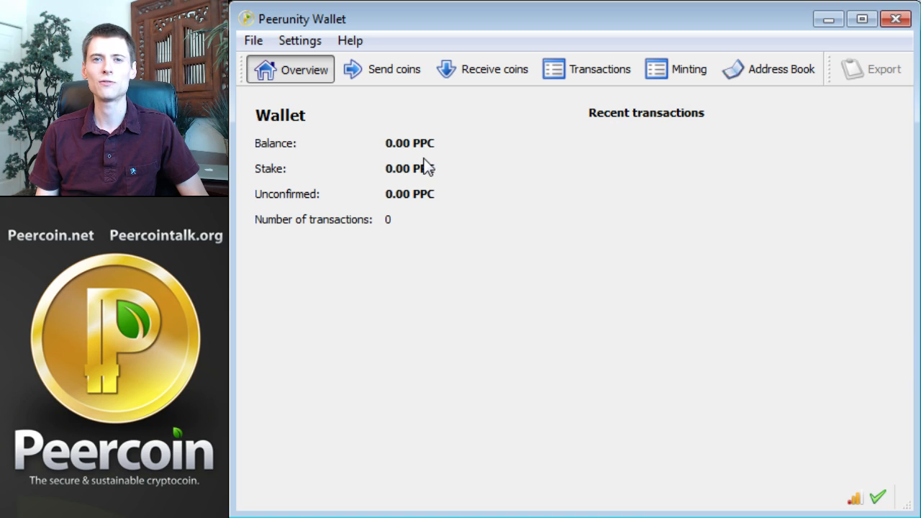
mouse_move(763, 164)
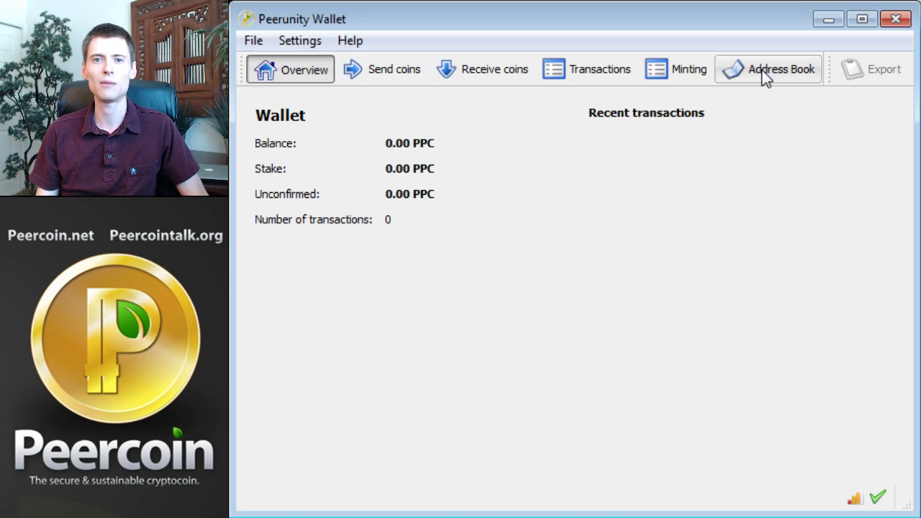
Step: Start a new address-book contact labelled 'Payment for video card'
click(769, 69)
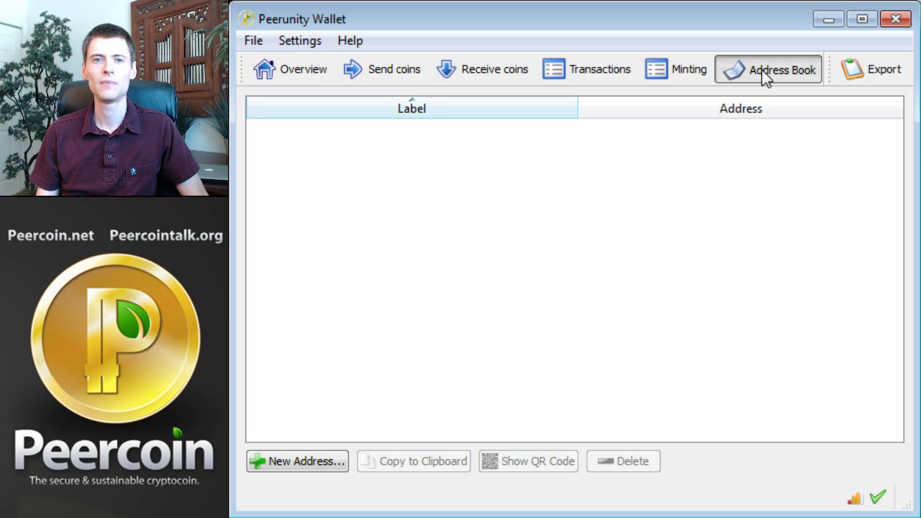
mouse_move(765, 153)
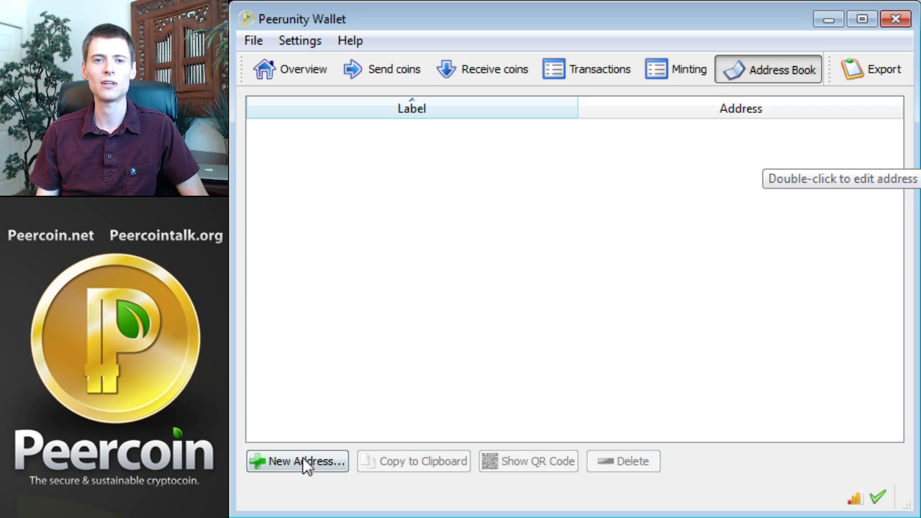
click(304, 460)
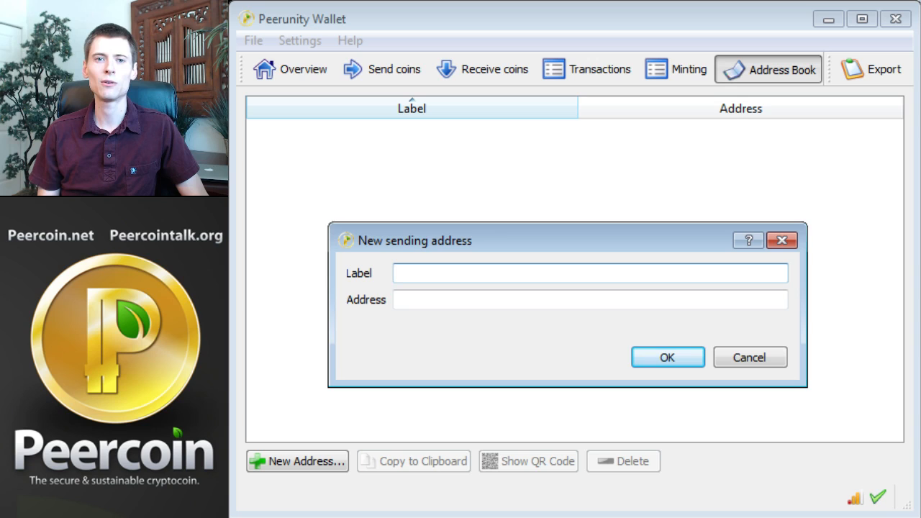
text(Payment f)
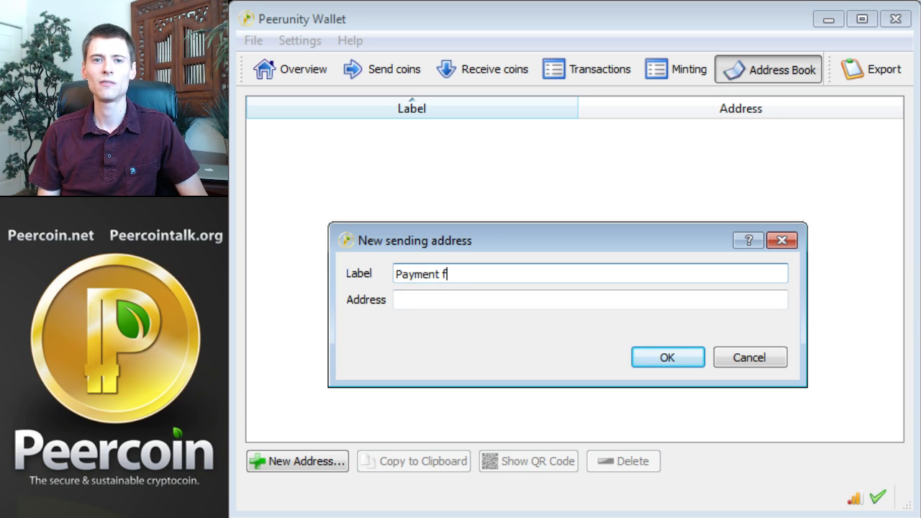
text(or video card)
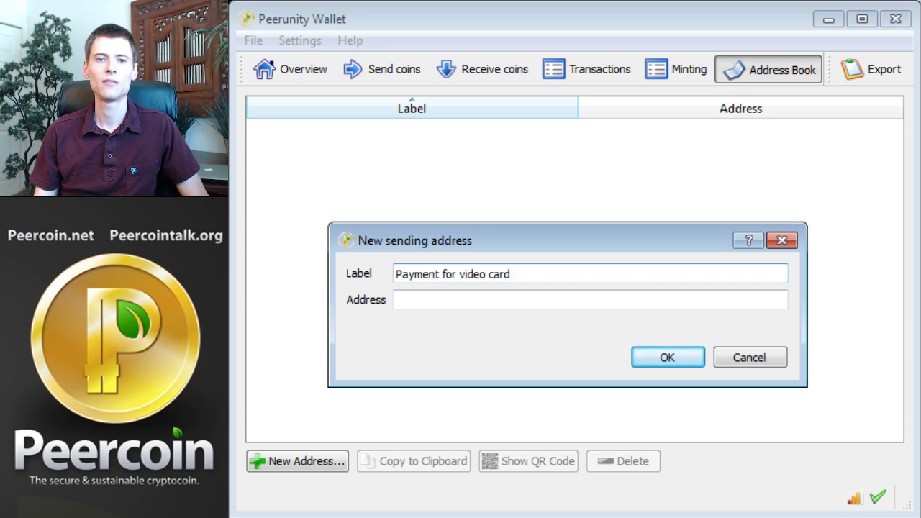
click(591, 301)
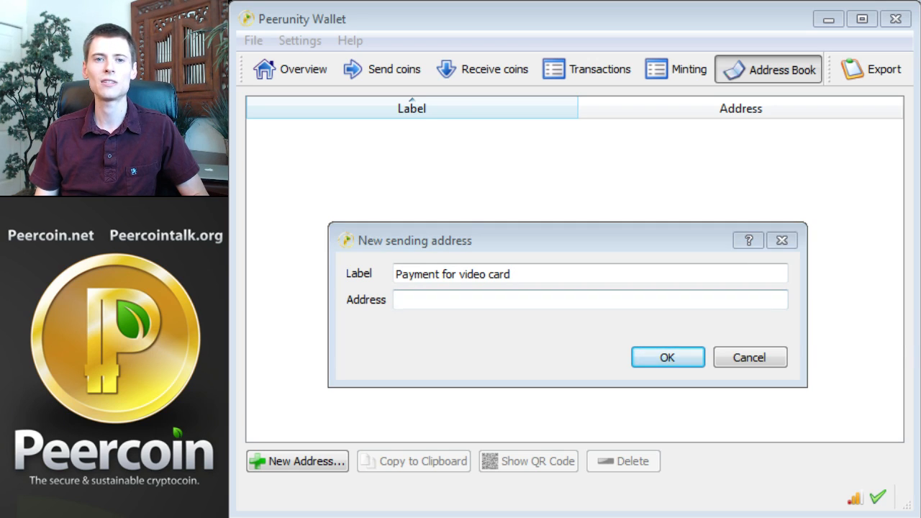
text(PGEpJERG1nz5HZFEC4izJhPoS8KQWAX3rD)
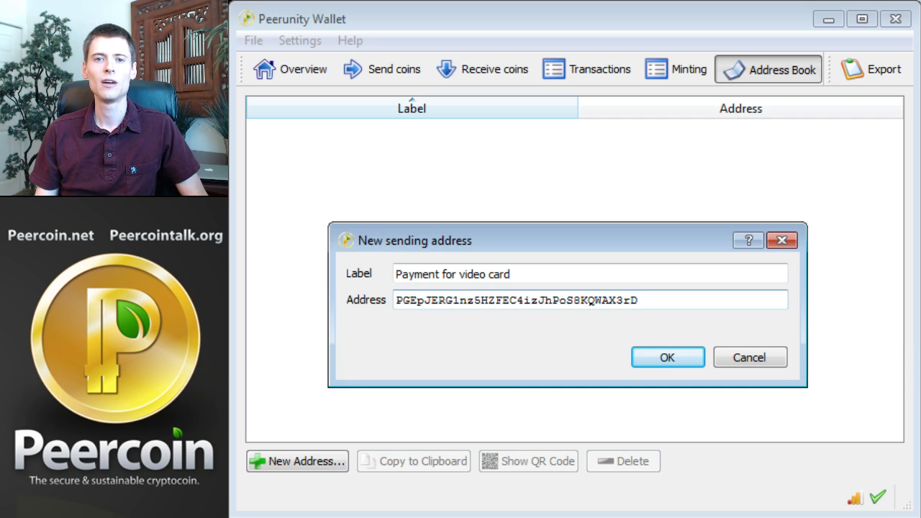
click(641, 301)
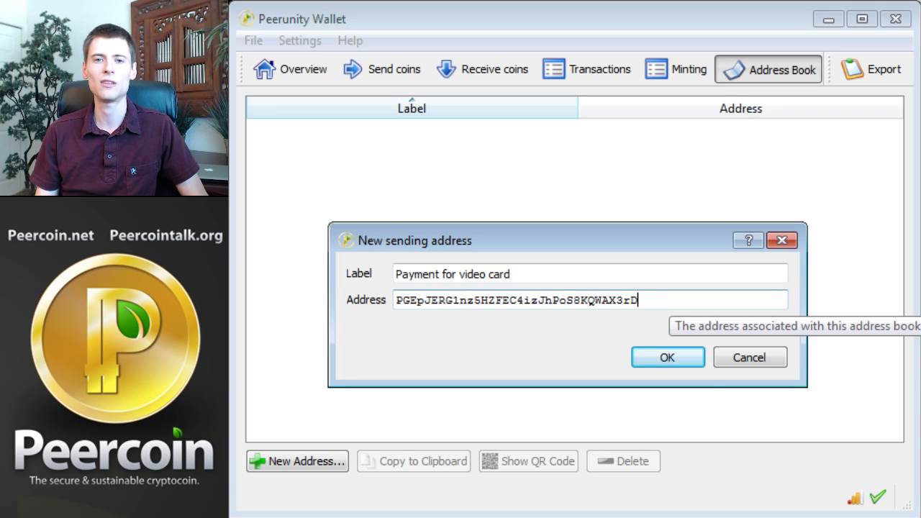
click(668, 357)
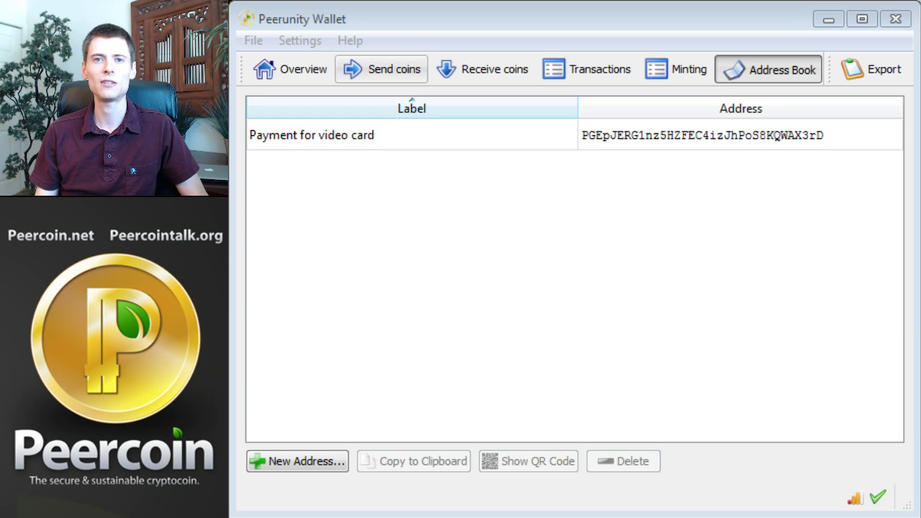
click(392, 70)
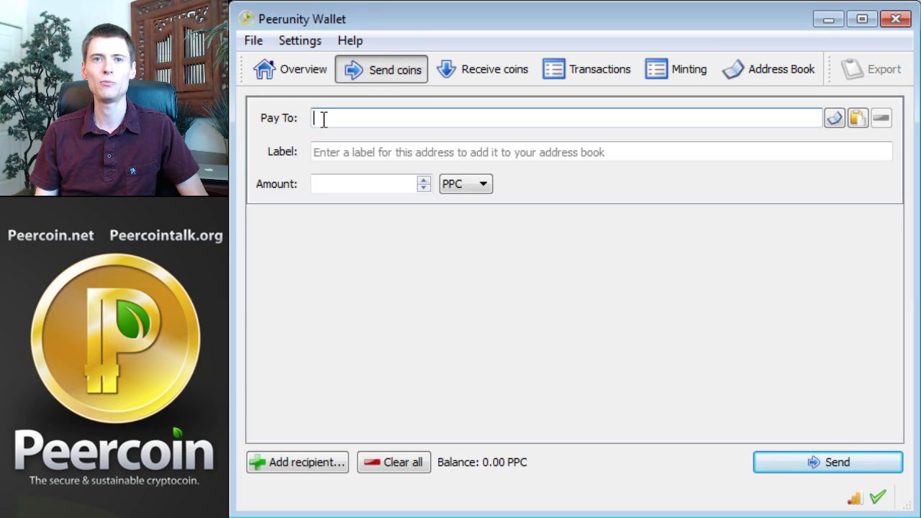
mouse_move(326, 118)
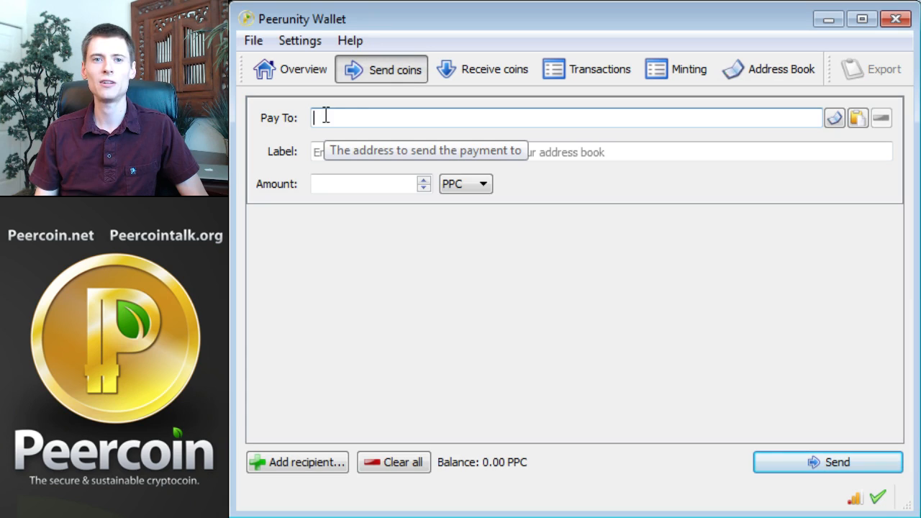
mouse_move(714, 124)
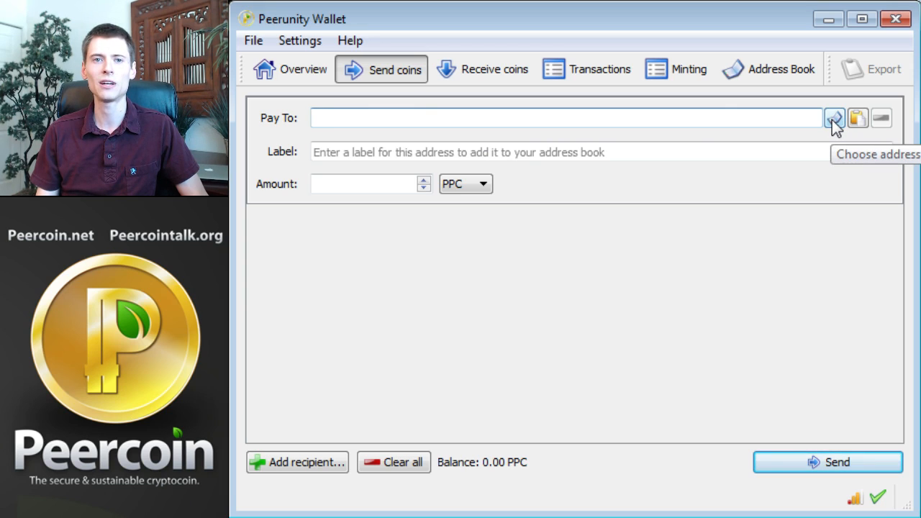
Step: Send 10 PPC to the Payment for video card contact, reaching the confirmation prompt
click(851, 118)
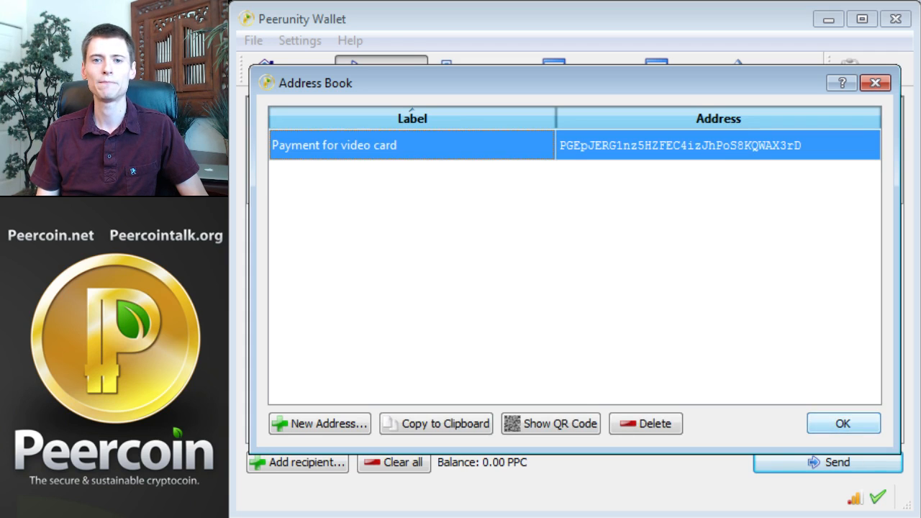
click(849, 422)
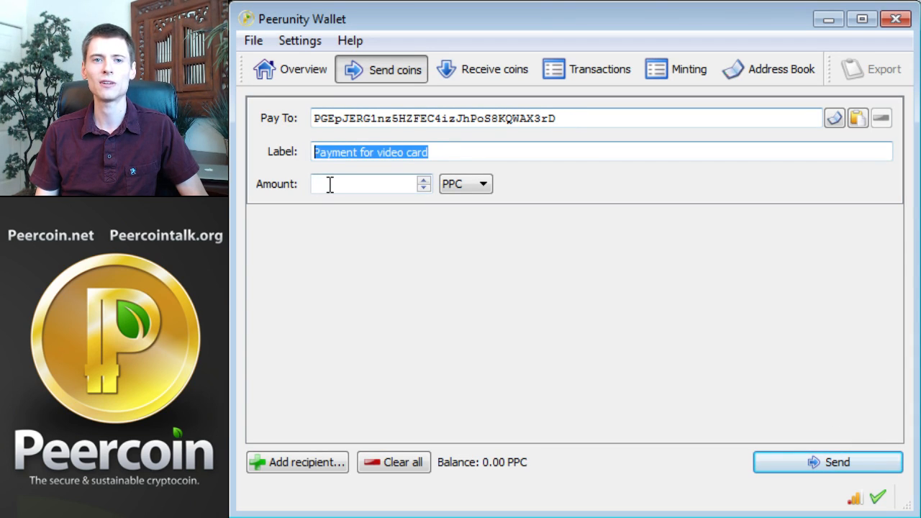
click(357, 184)
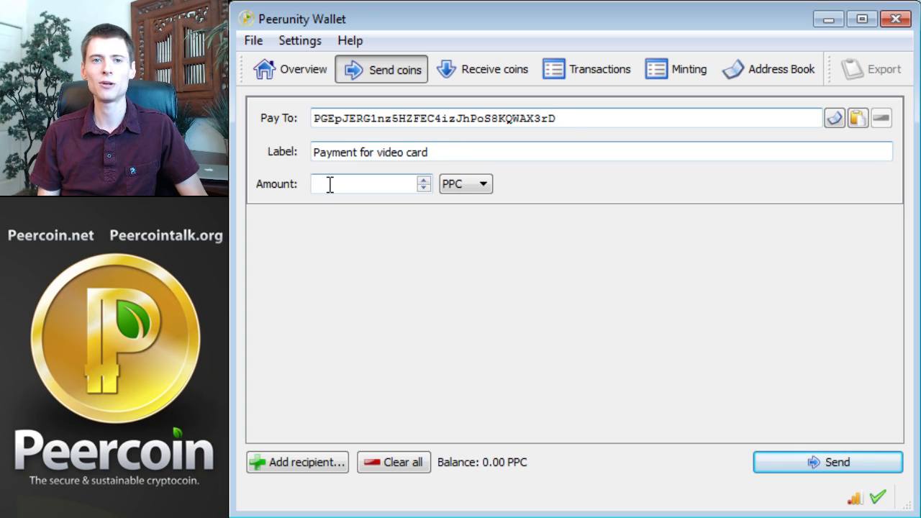
text(10)
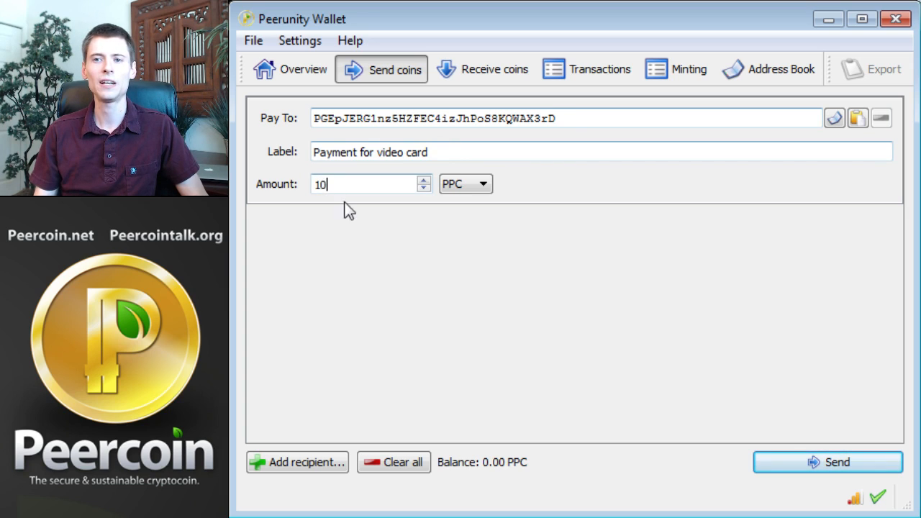
click(828, 463)
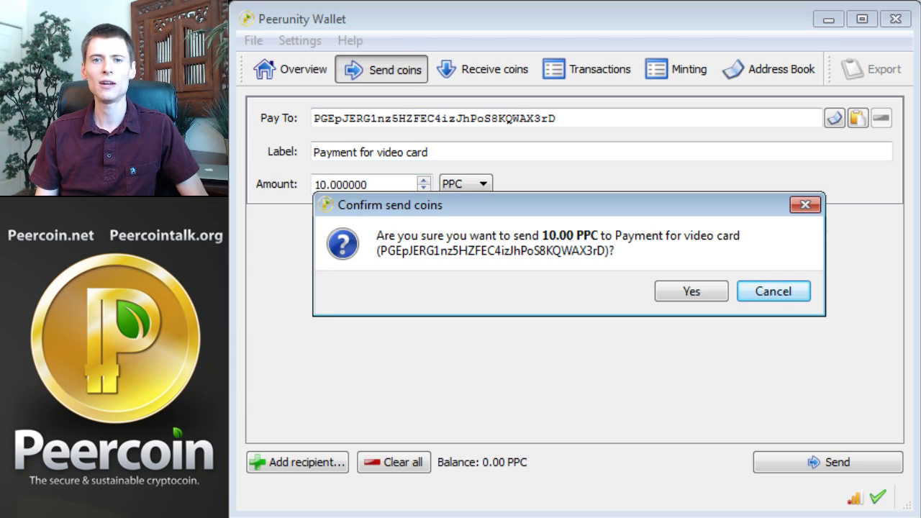
click(777, 291)
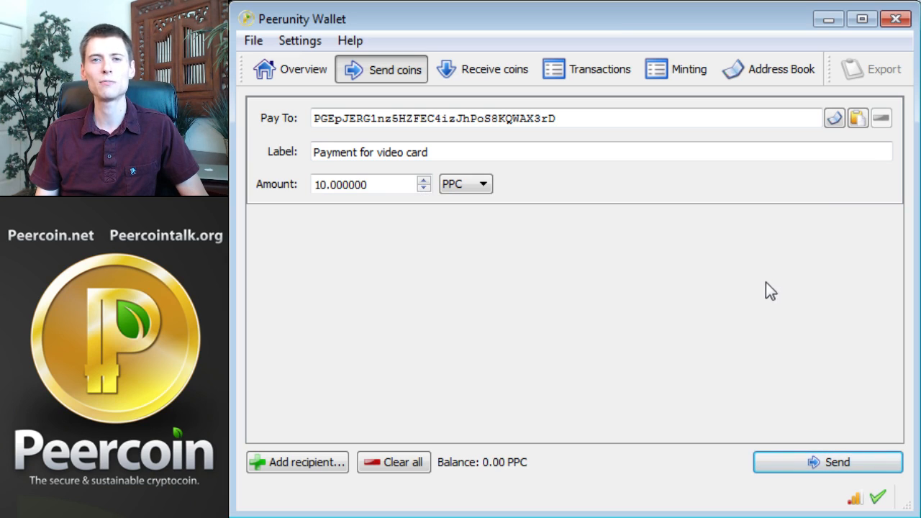
mouse_move(458, 285)
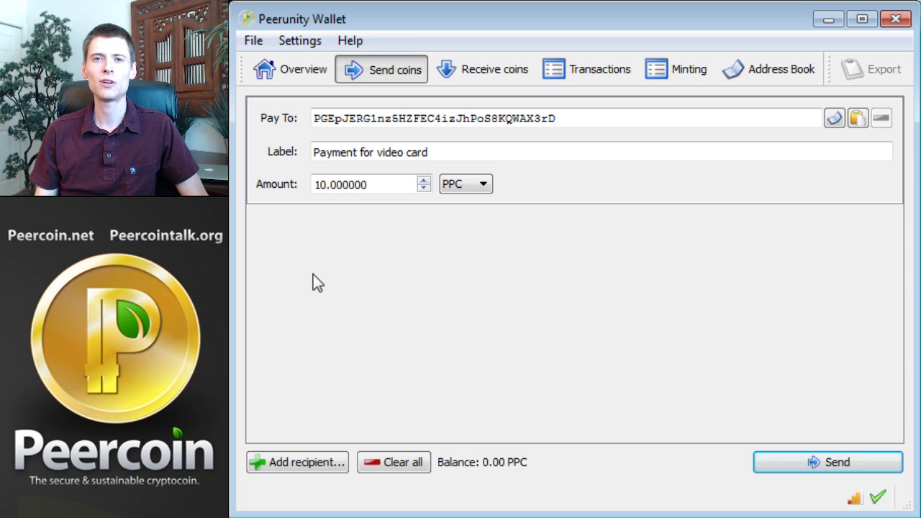
mouse_move(315, 470)
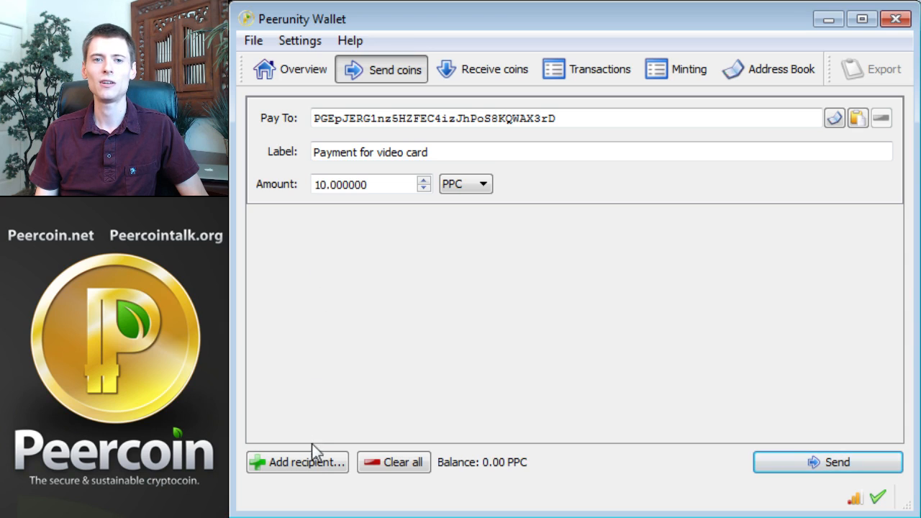
mouse_move(315, 471)
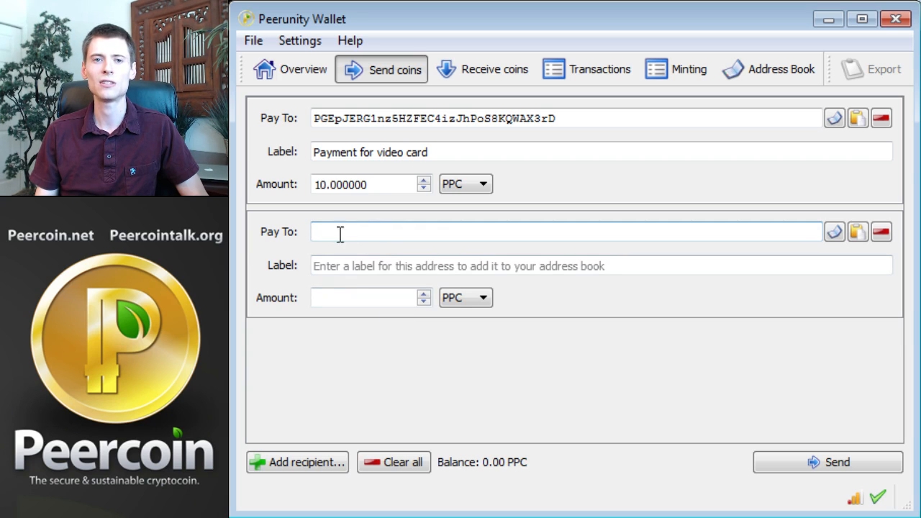
mouse_move(383, 231)
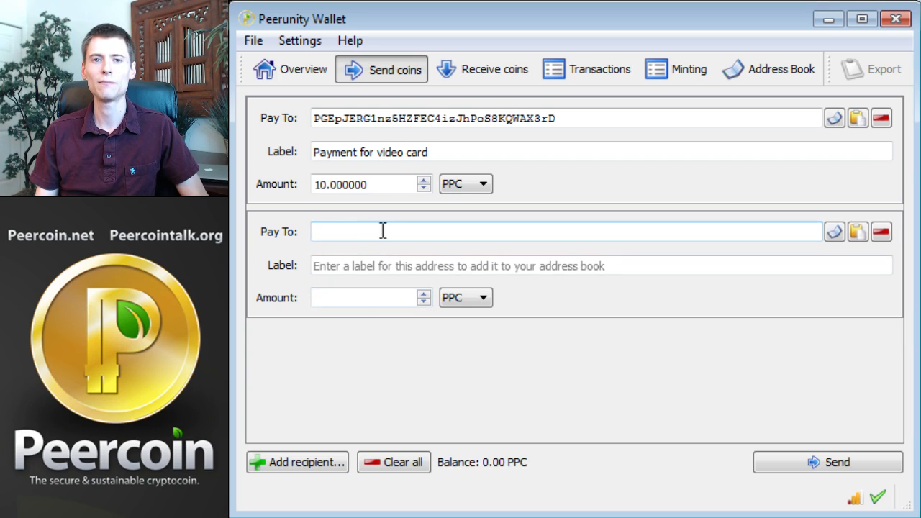
click(828, 463)
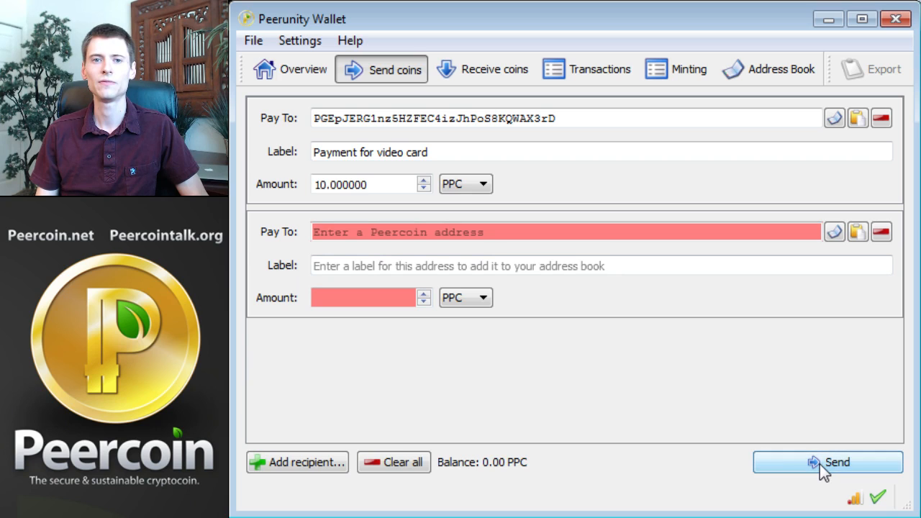
mouse_move(590, 406)
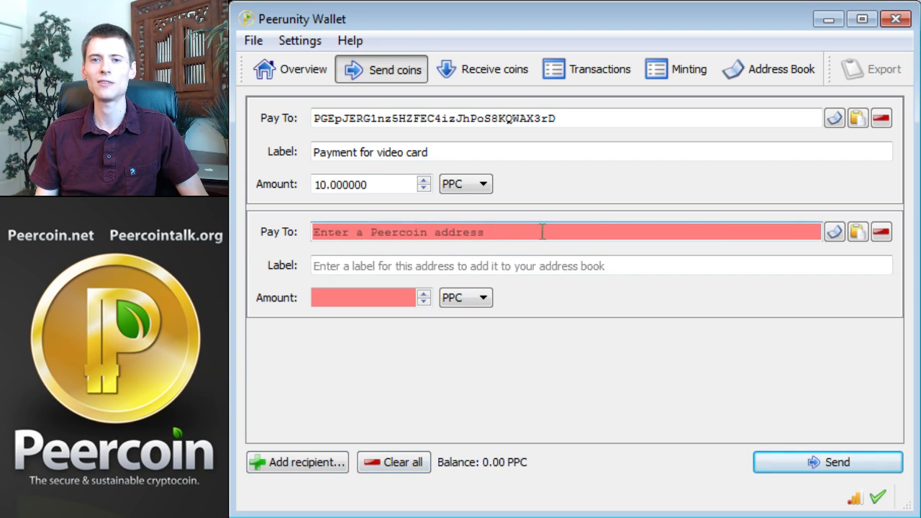
mouse_move(881, 241)
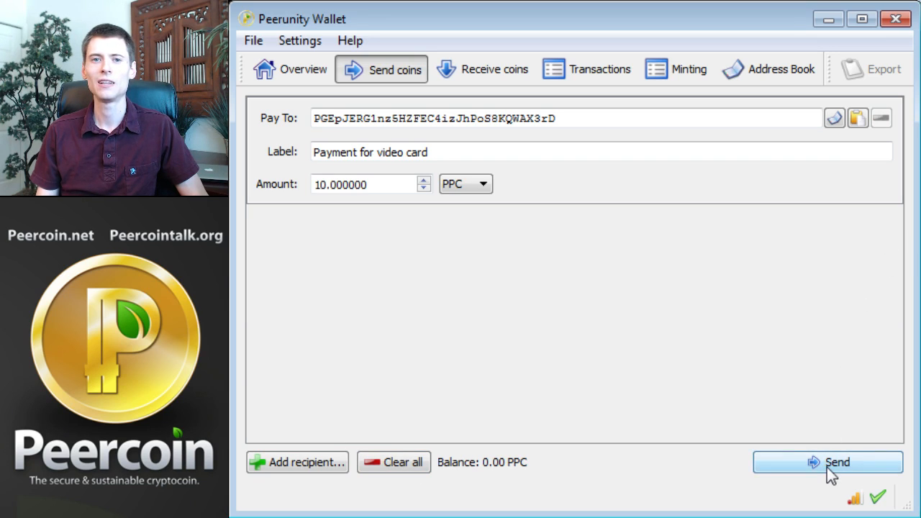
click(829, 464)
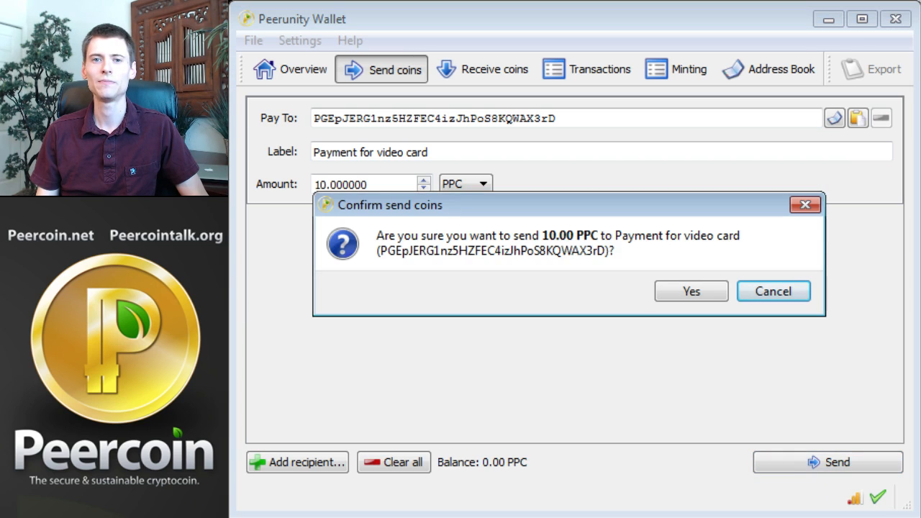
click(691, 291)
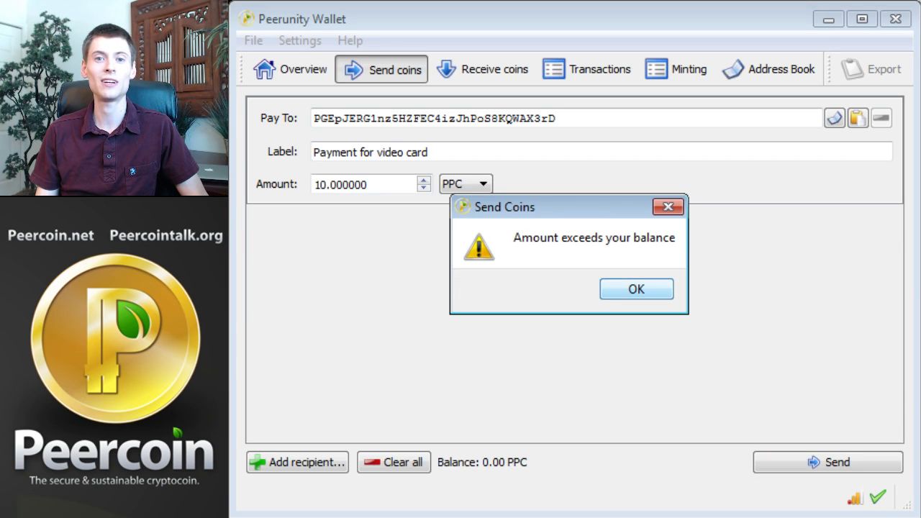
click(637, 288)
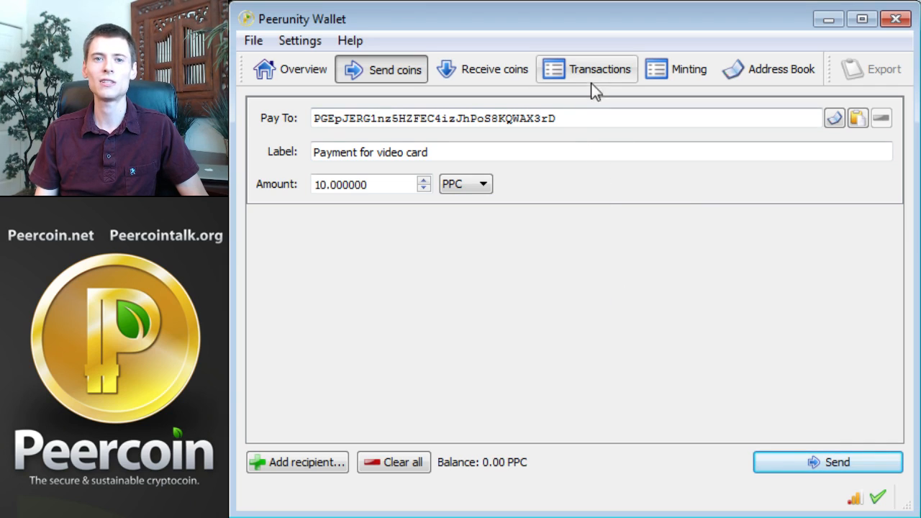
Step: Show the Transactions list, which is still empty
click(599, 69)
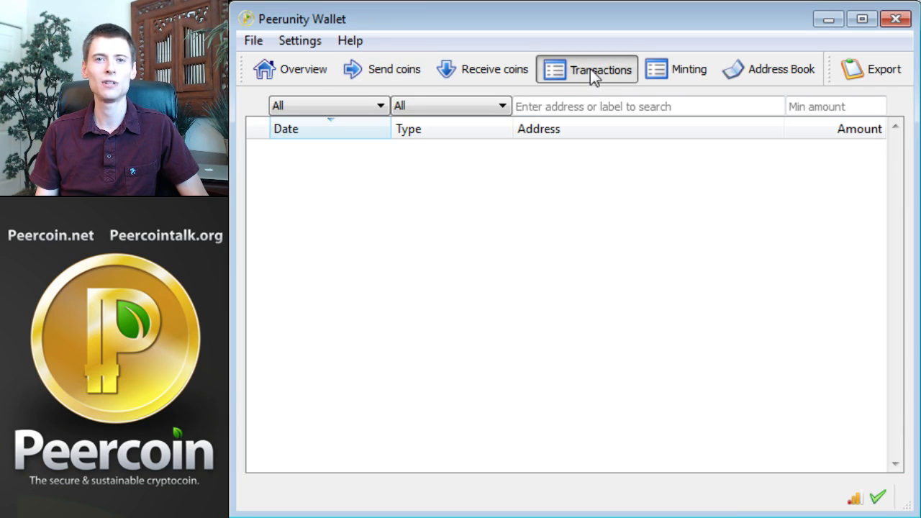
mouse_move(598, 75)
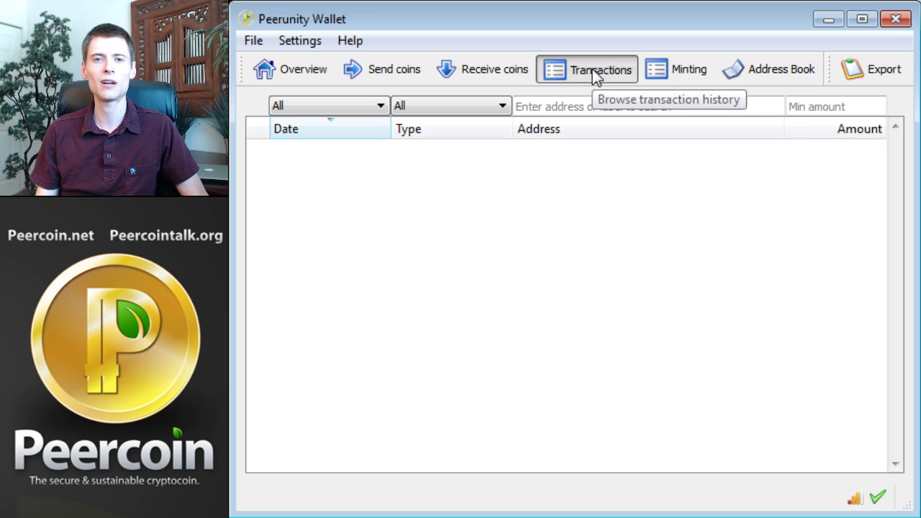
mouse_move(551, 269)
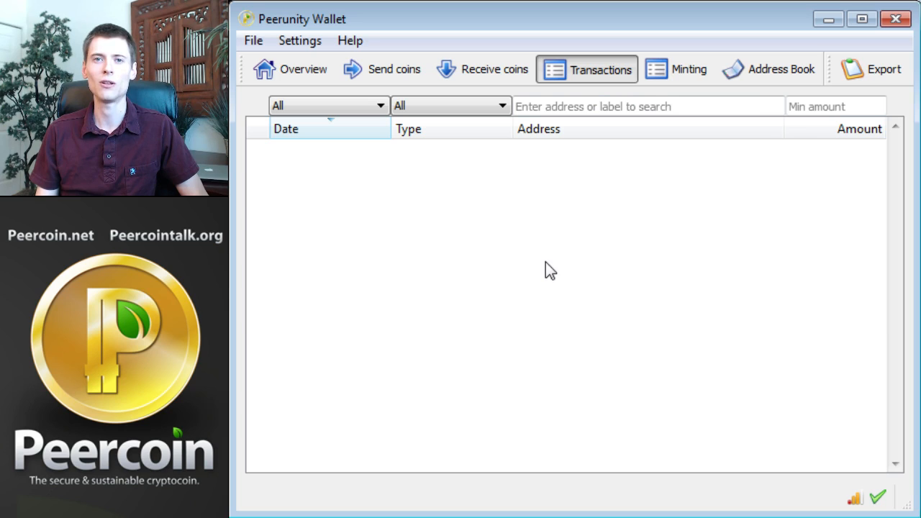
mouse_move(551, 265)
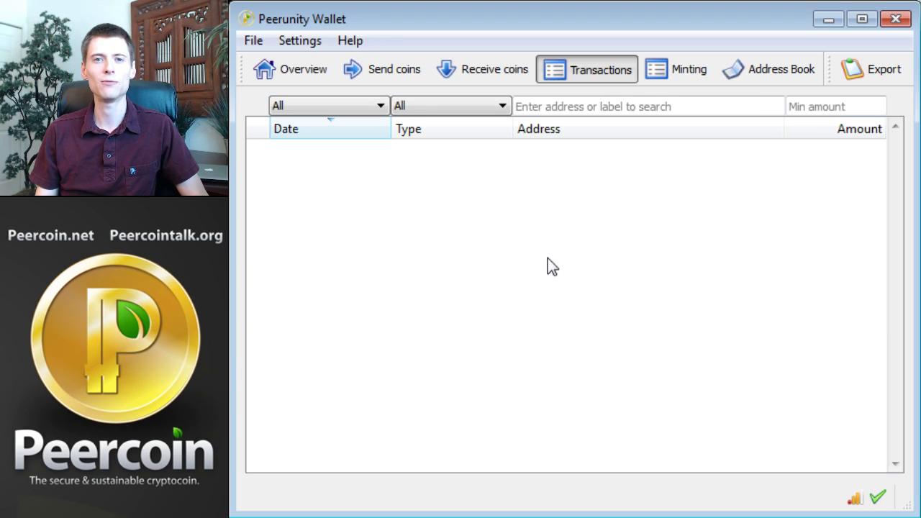
mouse_move(556, 208)
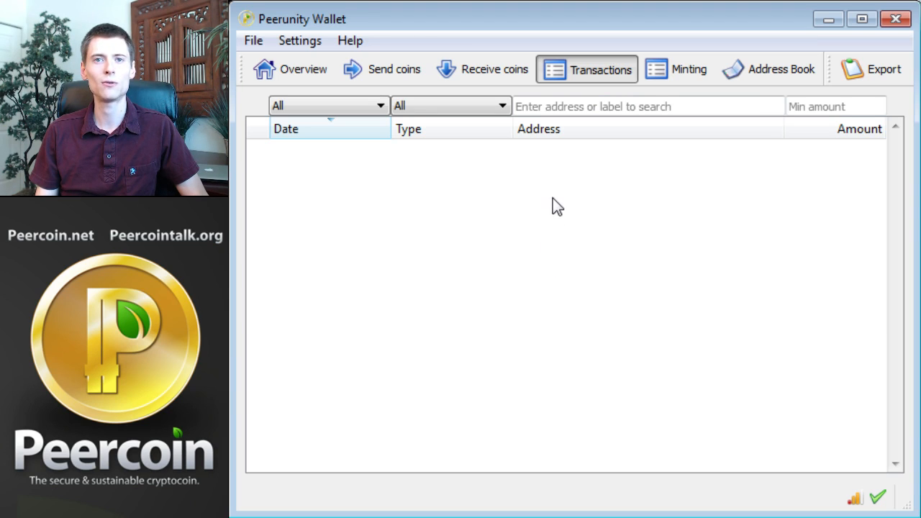
mouse_move(537, 272)
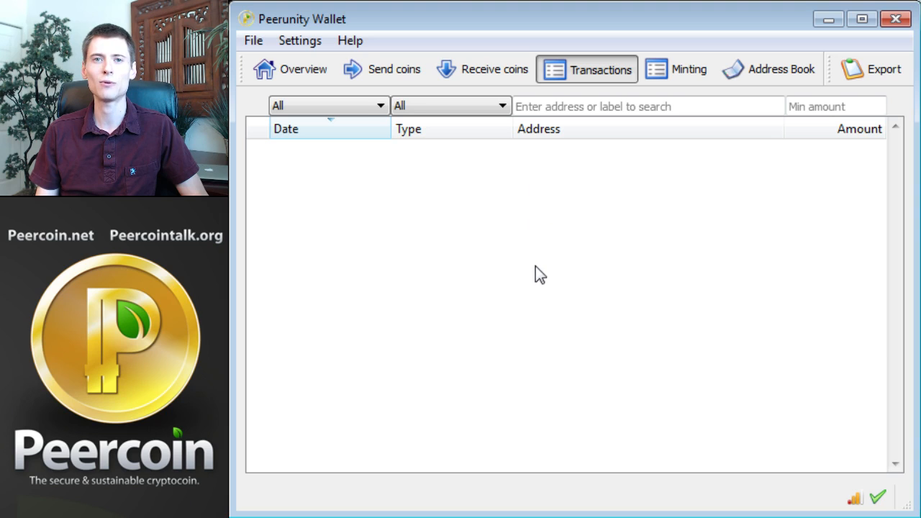
mouse_move(536, 242)
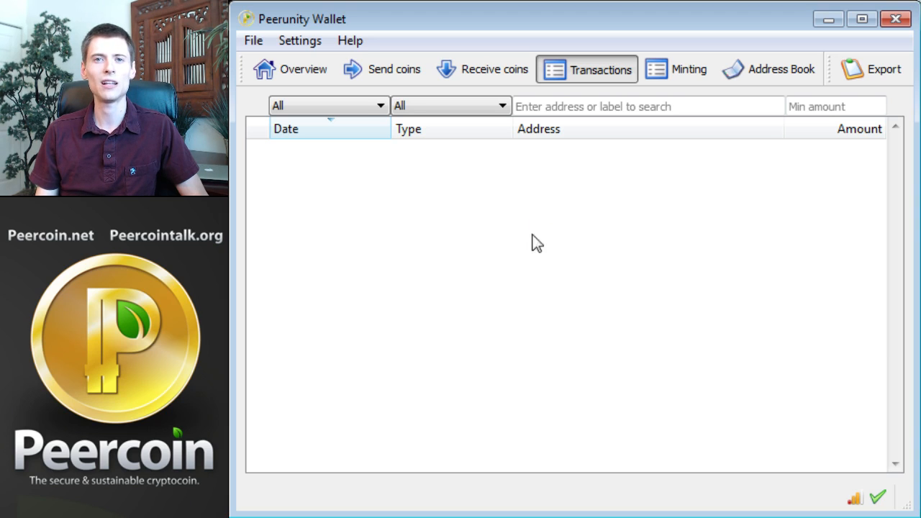
mouse_move(538, 188)
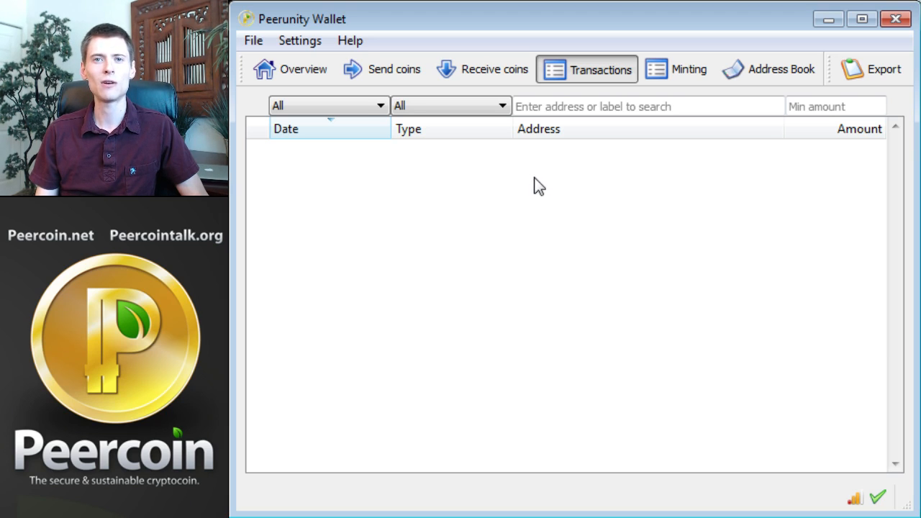
mouse_move(547, 186)
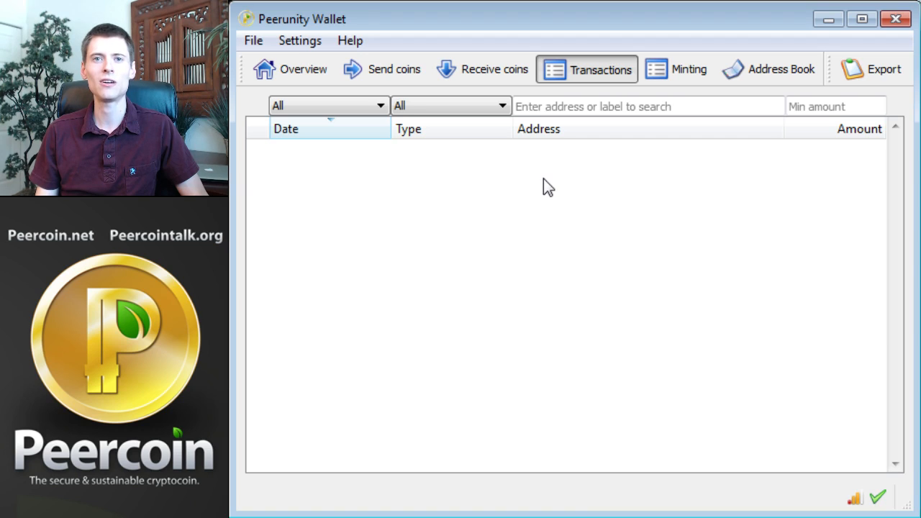
mouse_move(555, 201)
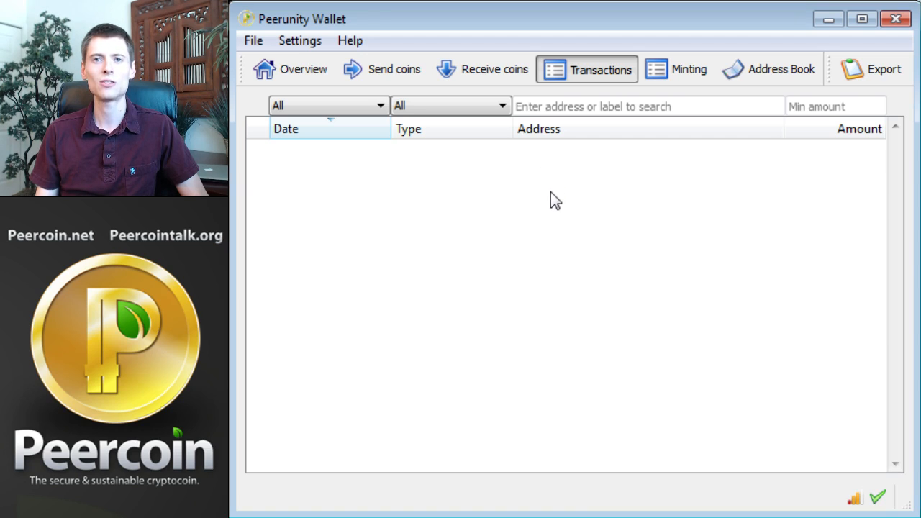
mouse_move(560, 216)
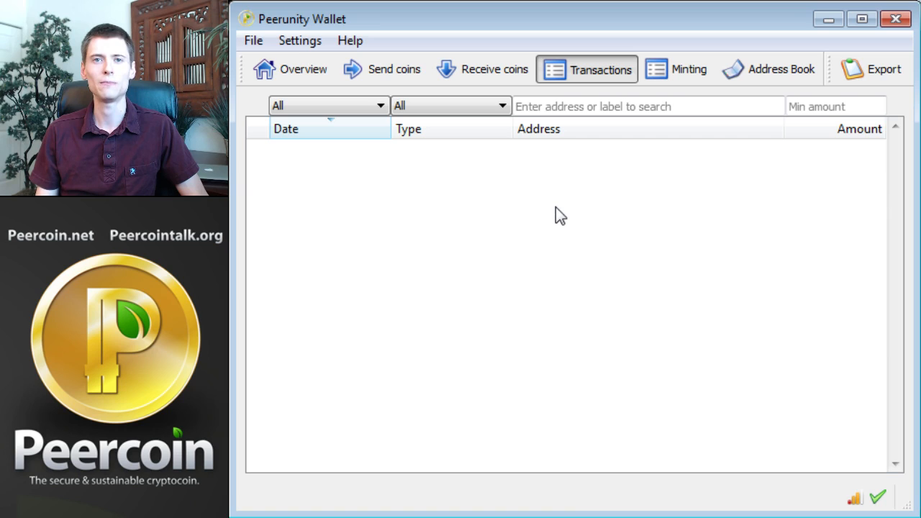
mouse_move(556, 222)
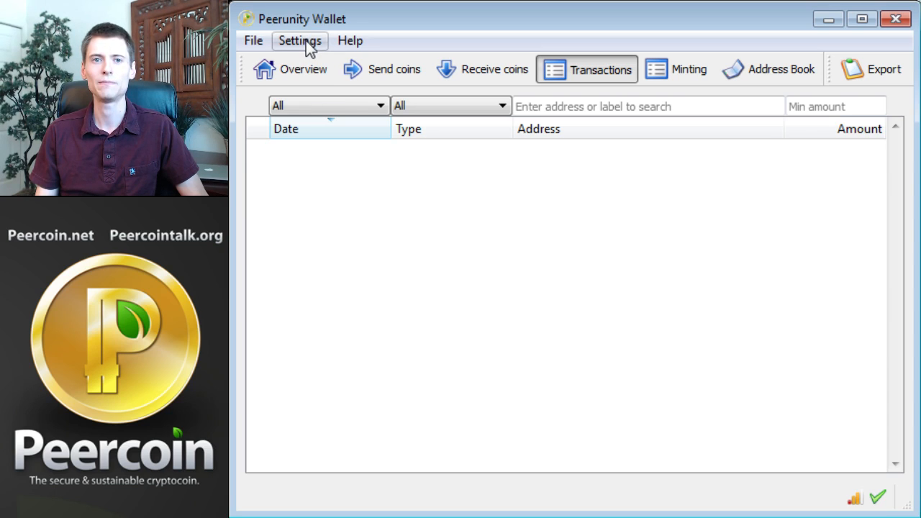
Step: Encrypt the wallet via Settings with a new passphrase and confirm the warning
click(300, 40)
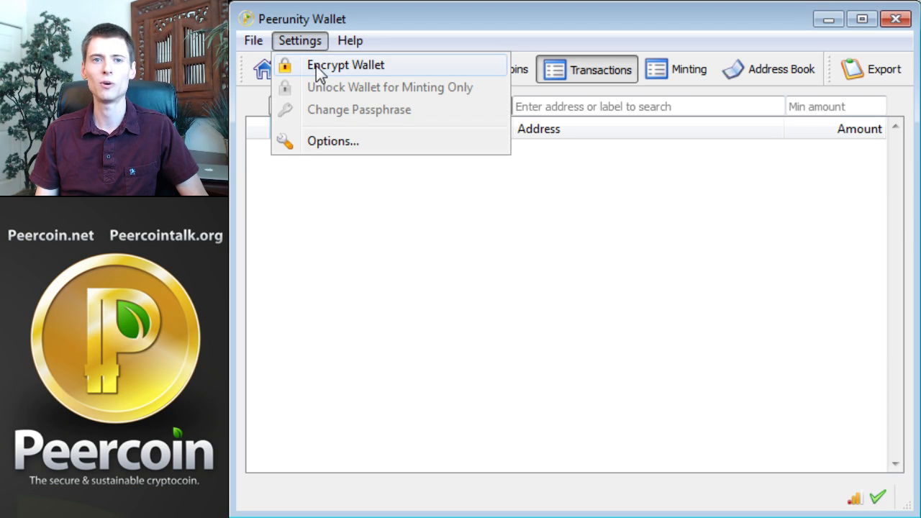
click(346, 65)
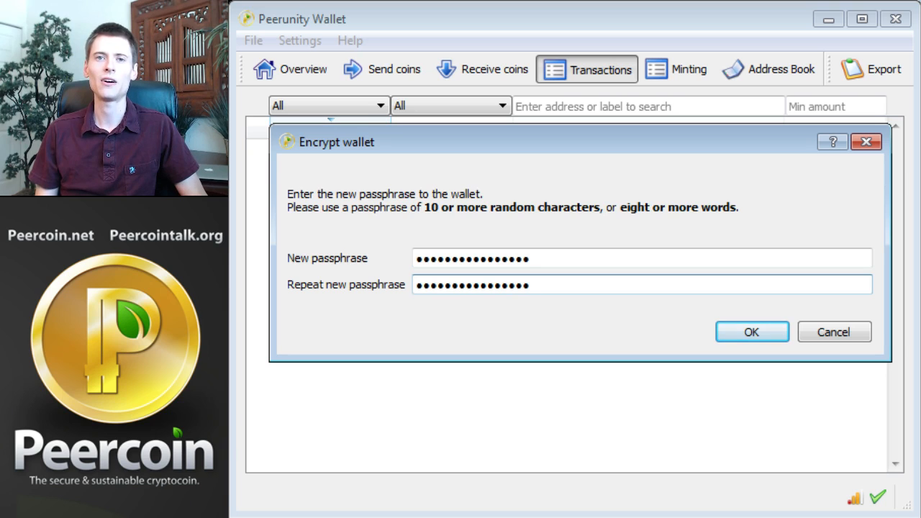
click(751, 331)
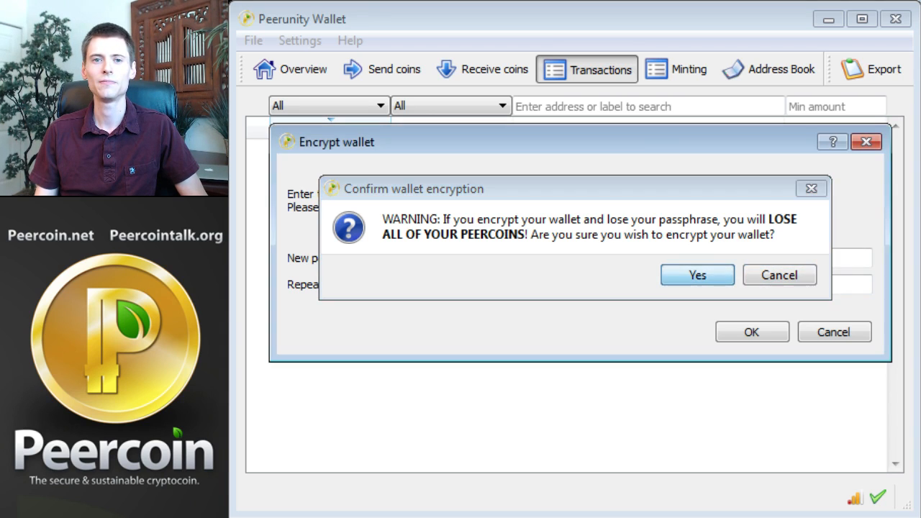
click(697, 275)
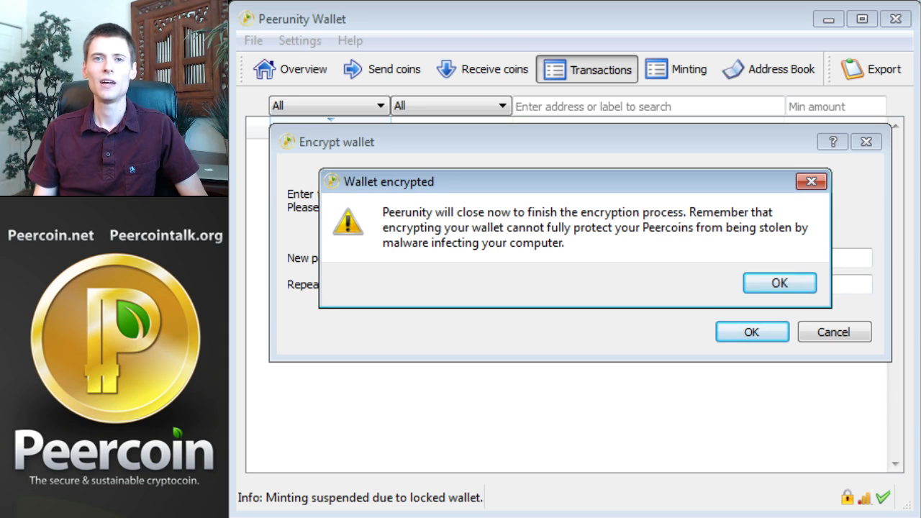